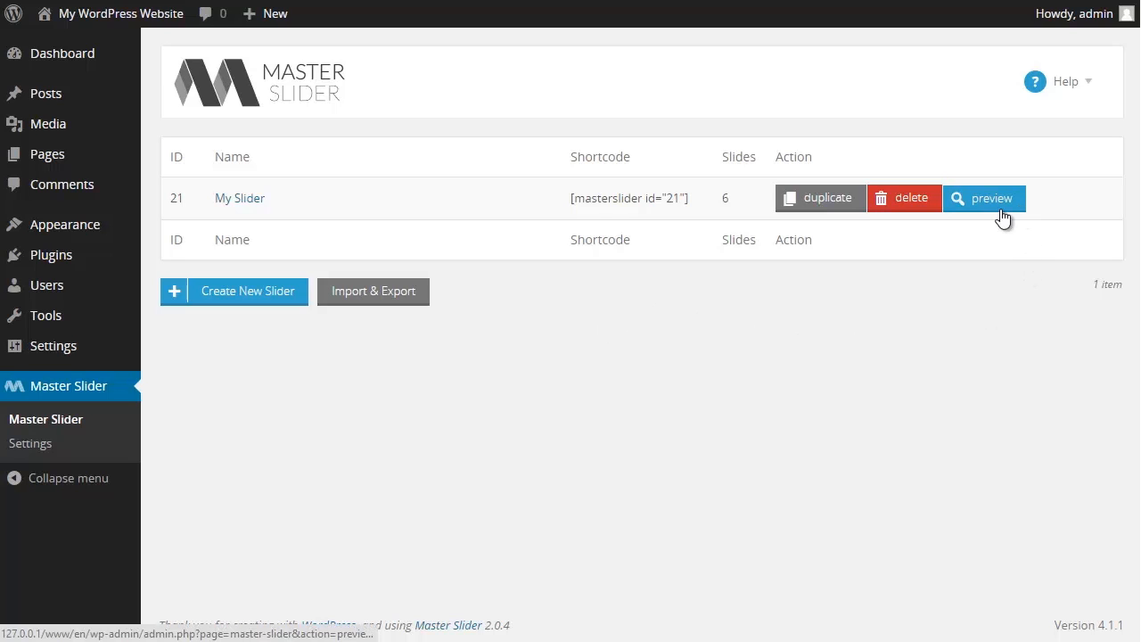
Preview My Slider, then open it for editing and show its general settings.
left_click(983, 198)
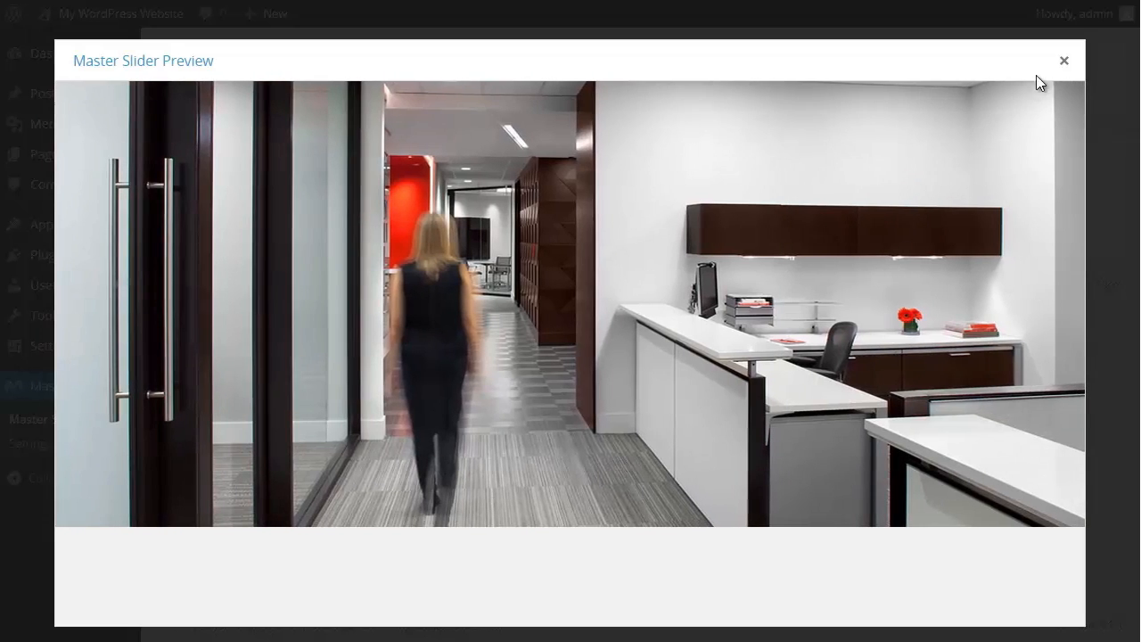
left_click(1064, 59)
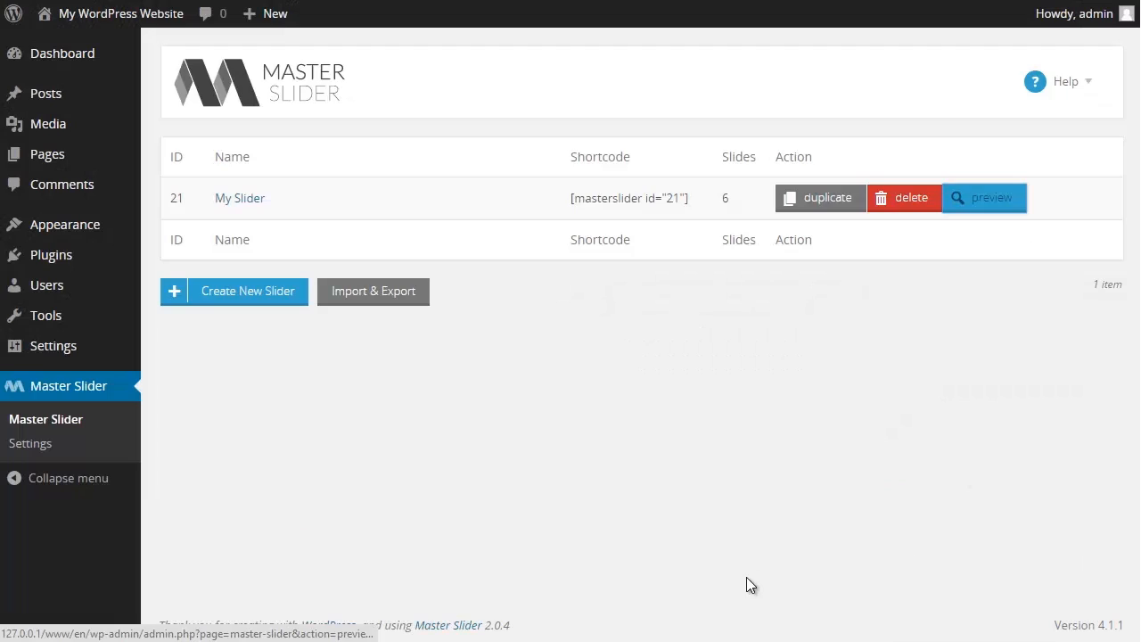
mouse_move(260, 216)
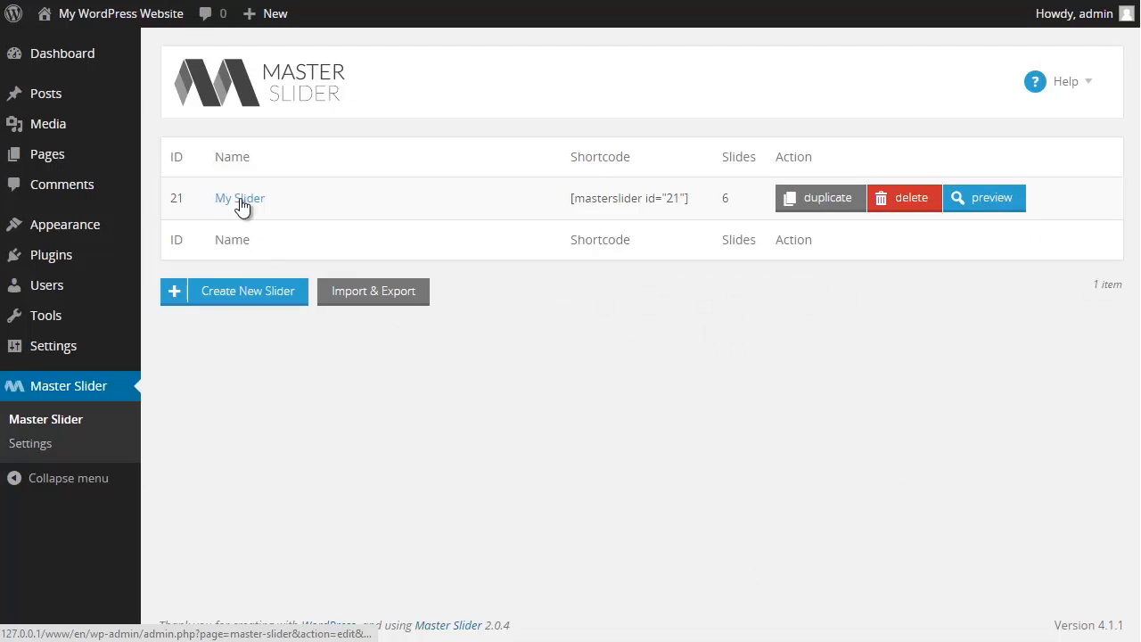
left_click(240, 198)
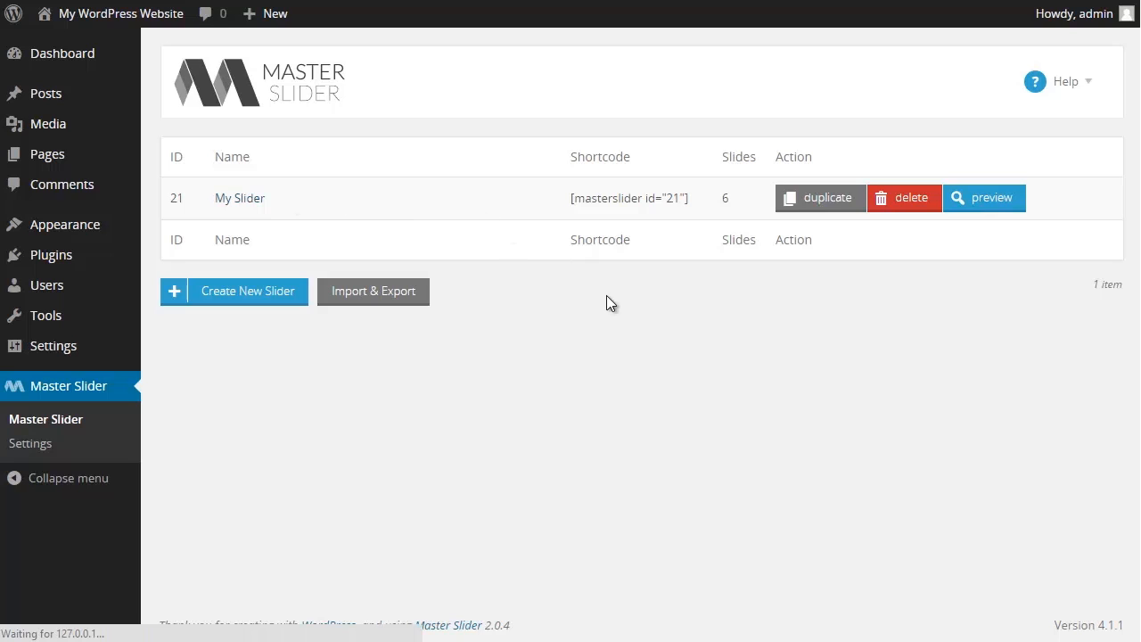
left_click(239, 198)
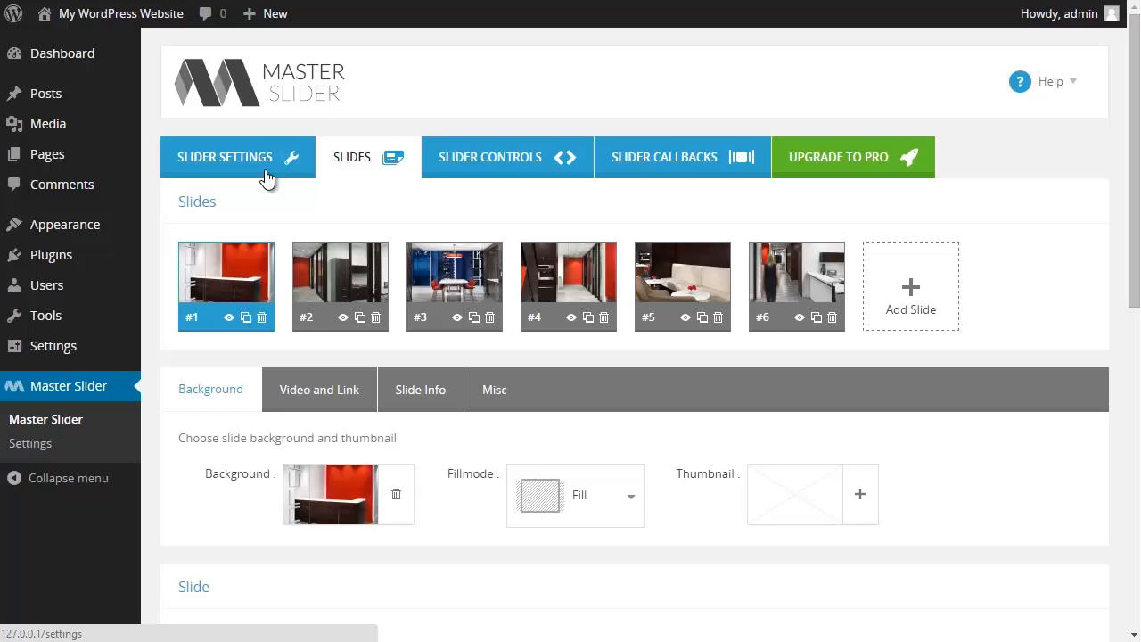
left_click(225, 156)
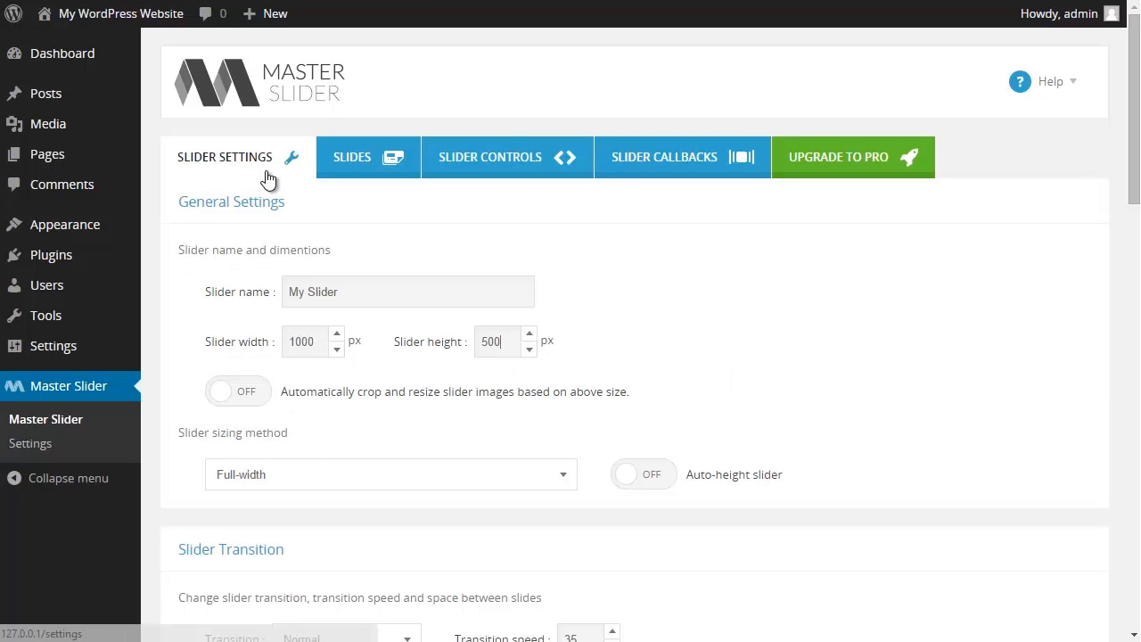
mouse_move(348, 222)
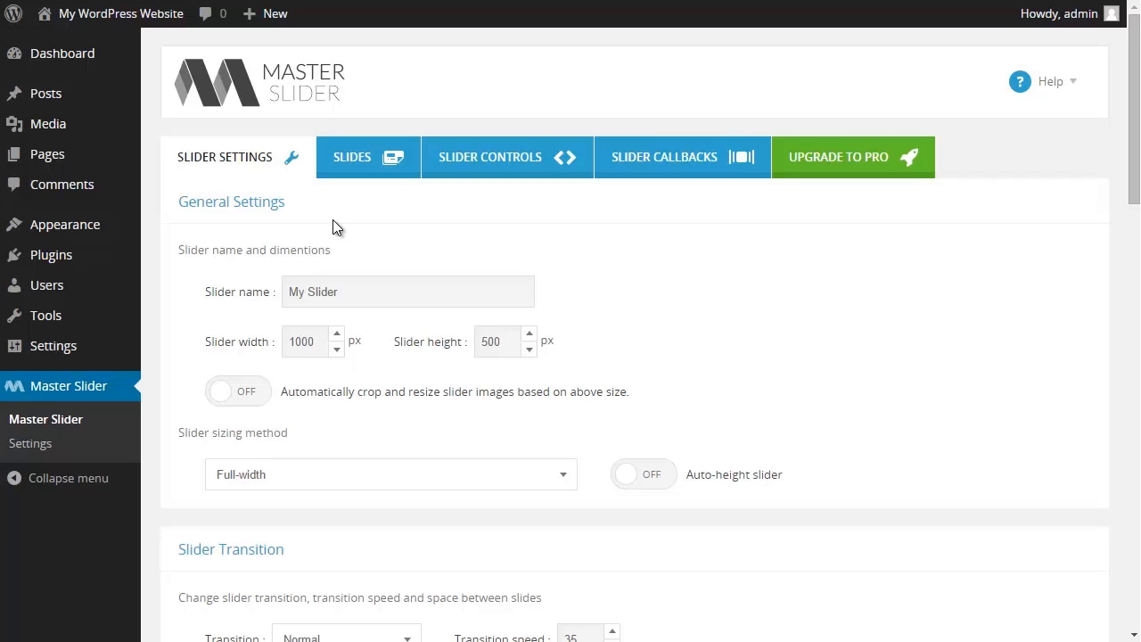
mouse_move(436, 343)
type("400")
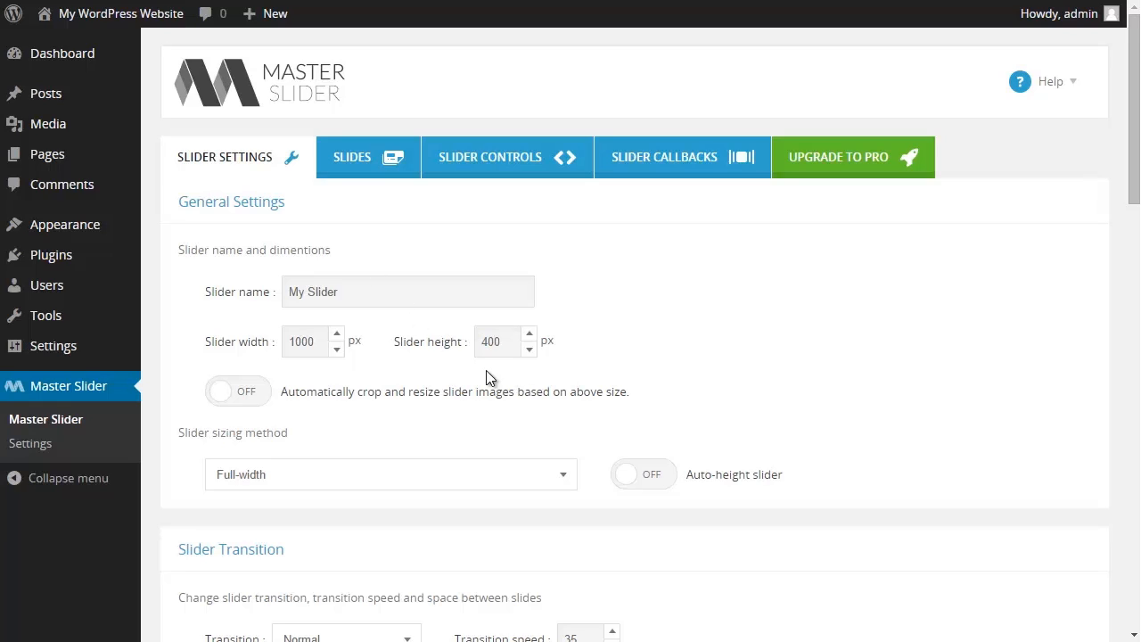
mouse_move(374, 422)
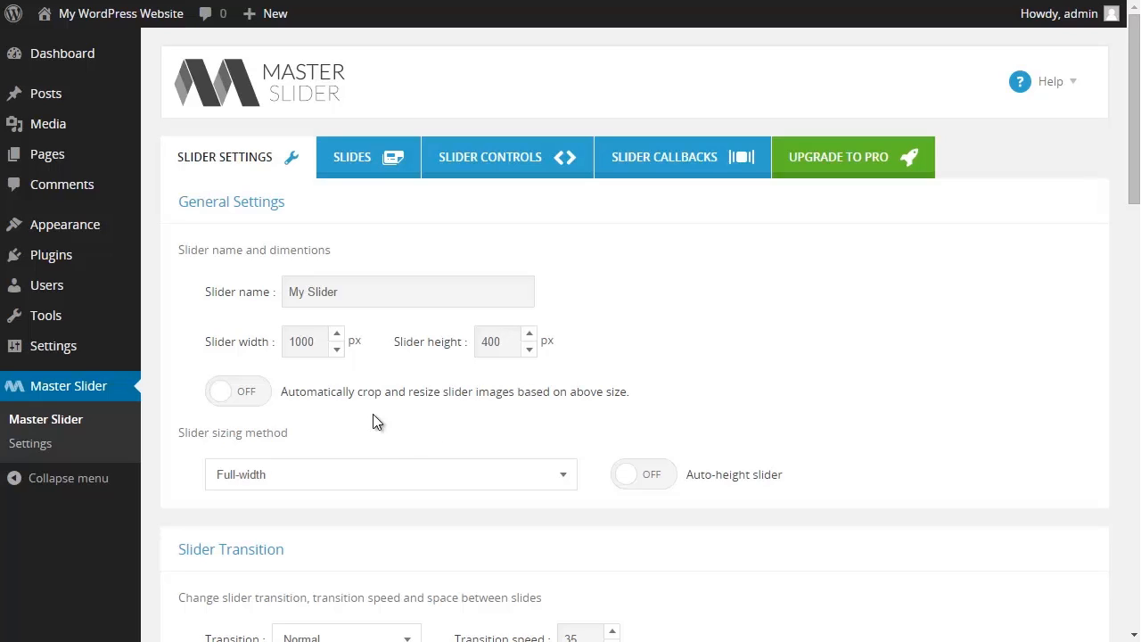
Toggle automatic image cropping on and back off, then choose Boxed layout sizing.
left_click(237, 391)
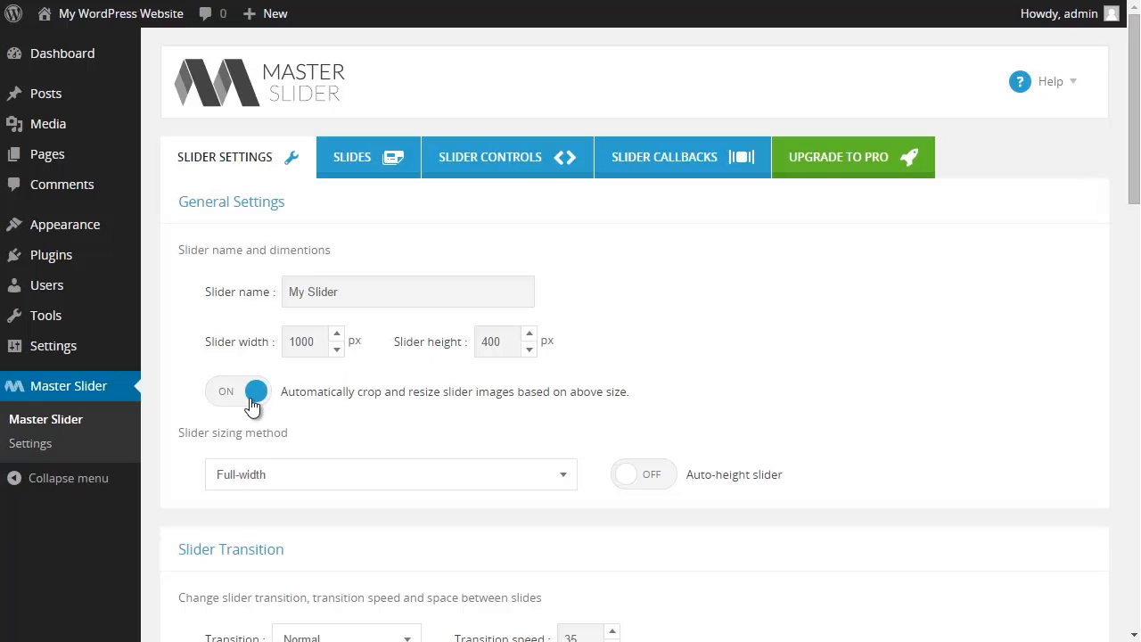
left_click(237, 391)
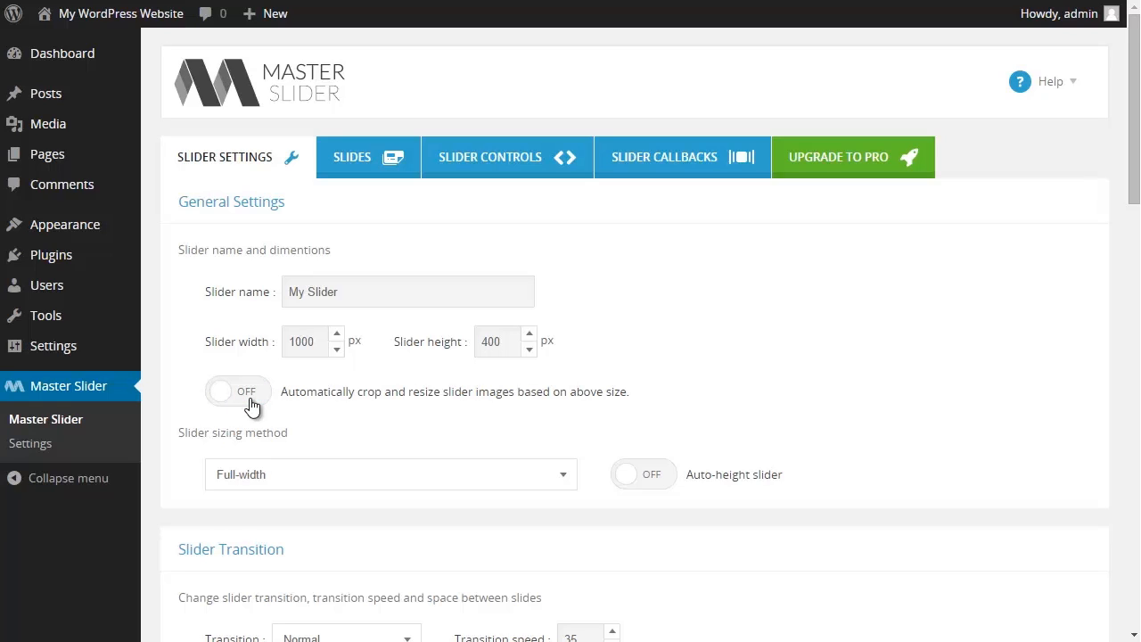
left_click(390, 473)
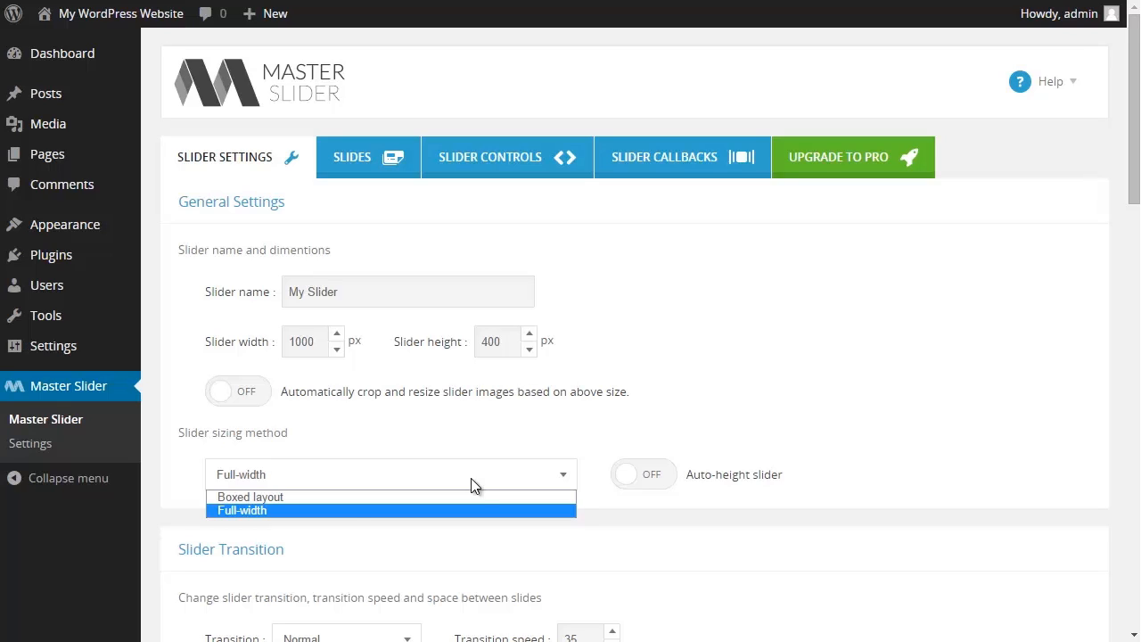
left_click(250, 497)
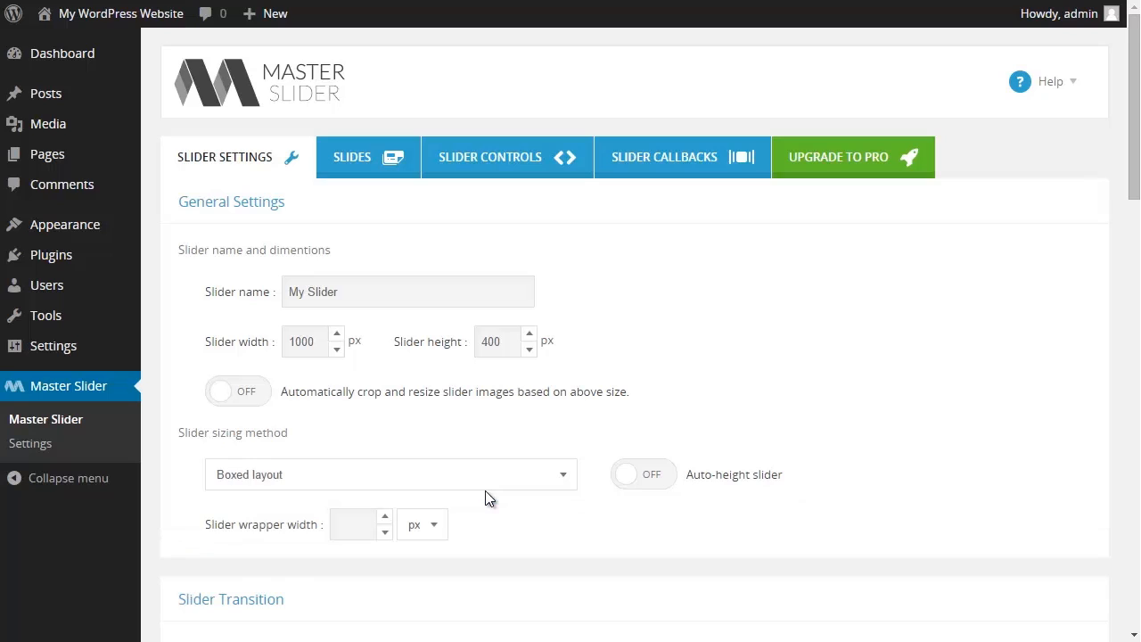
mouse_move(577, 411)
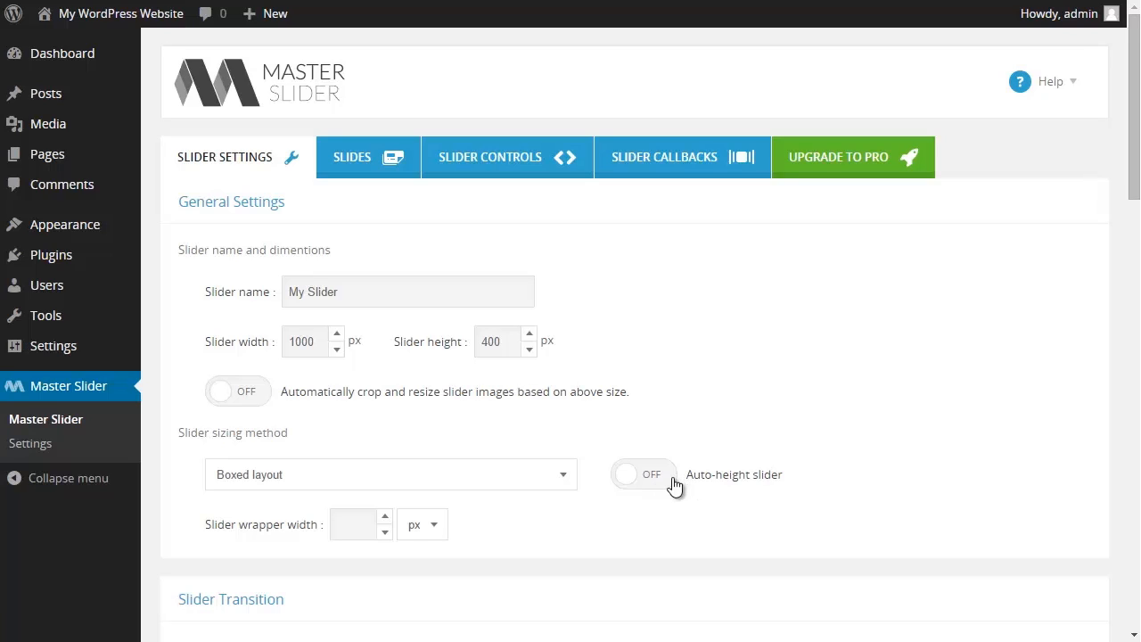
mouse_move(658, 489)
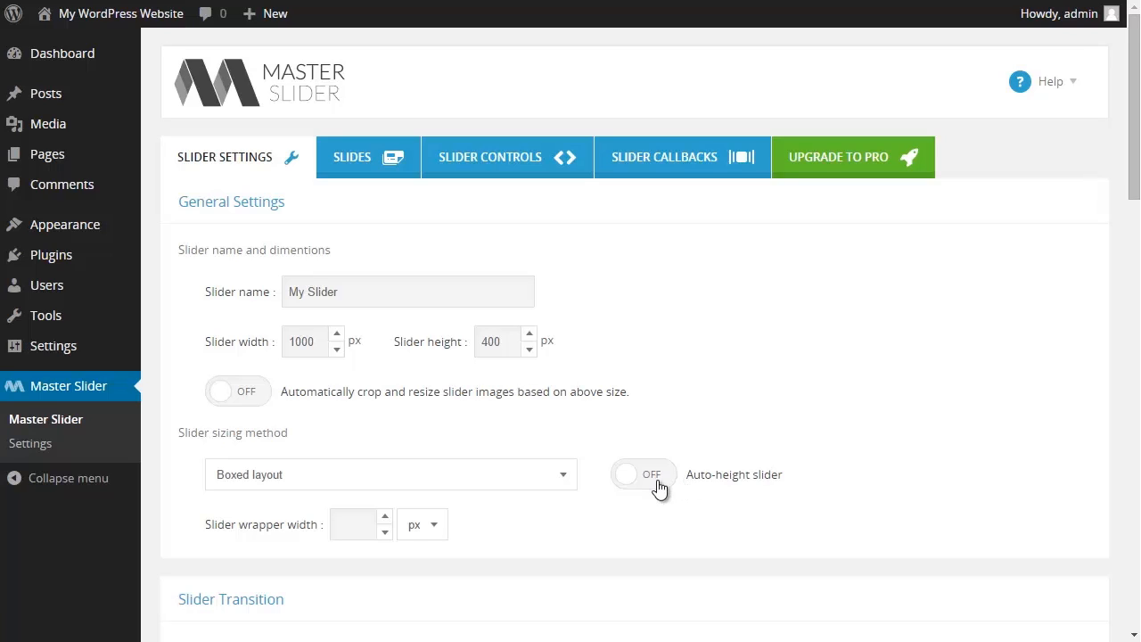
Keep Normal transition and Horizontal direction, and set transition speed to 35.
scroll("down", 3)
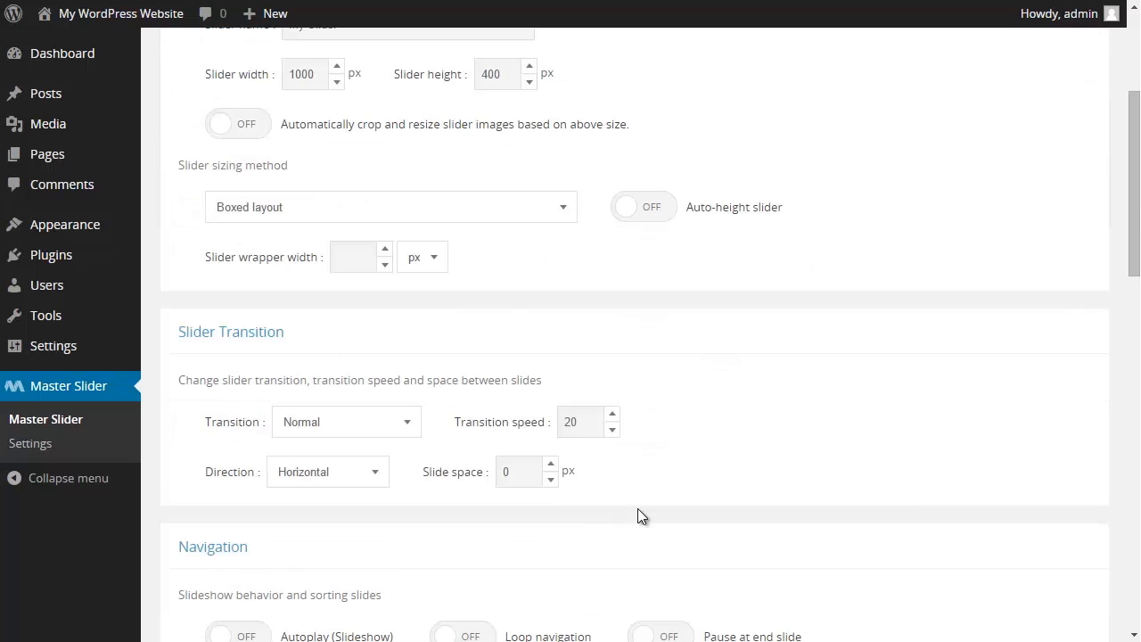
mouse_move(354, 355)
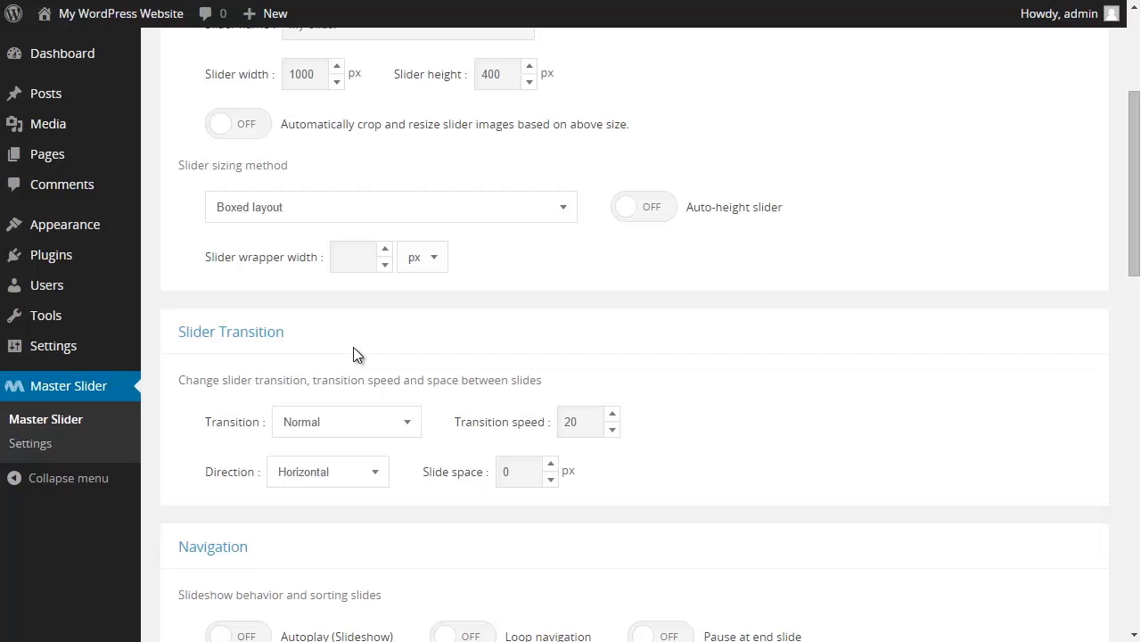
mouse_move(335, 437)
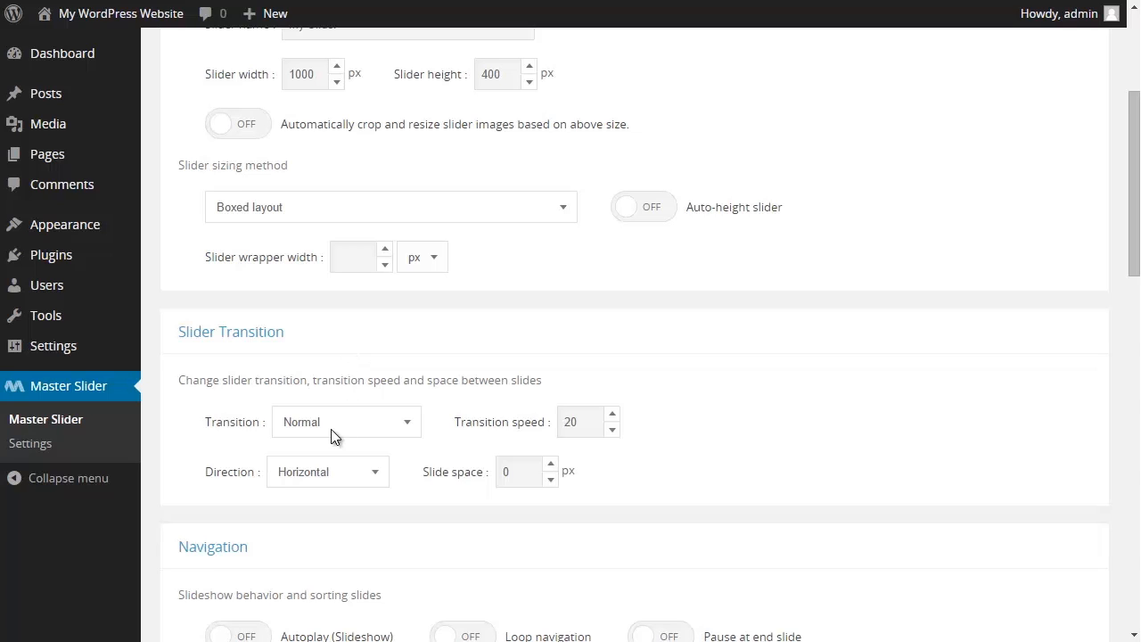
left_click(346, 421)
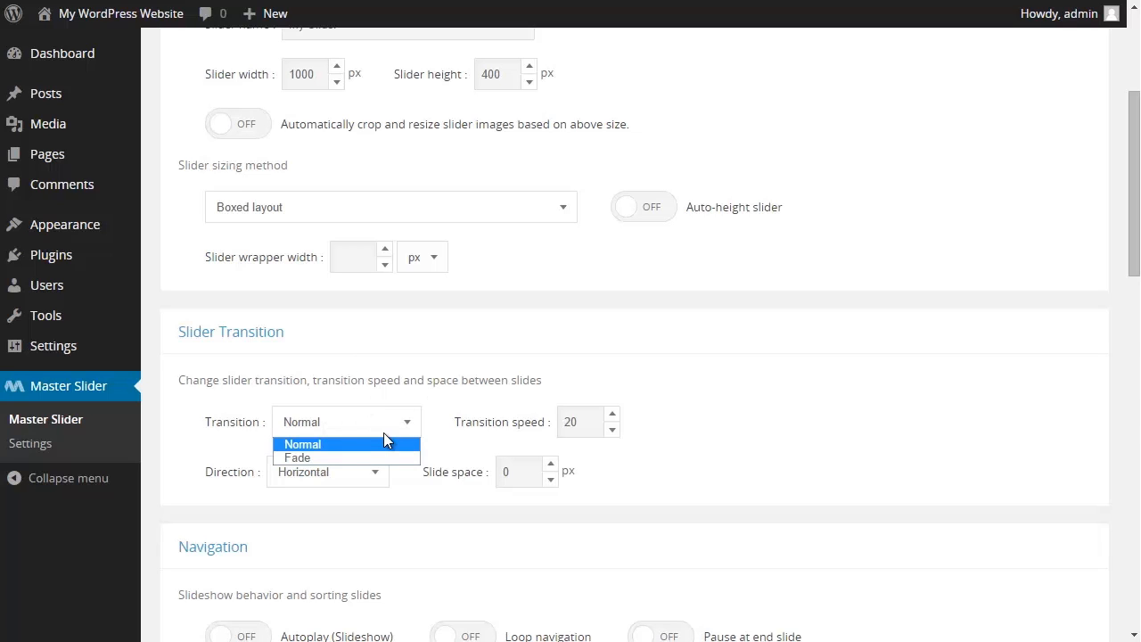
mouse_move(375, 426)
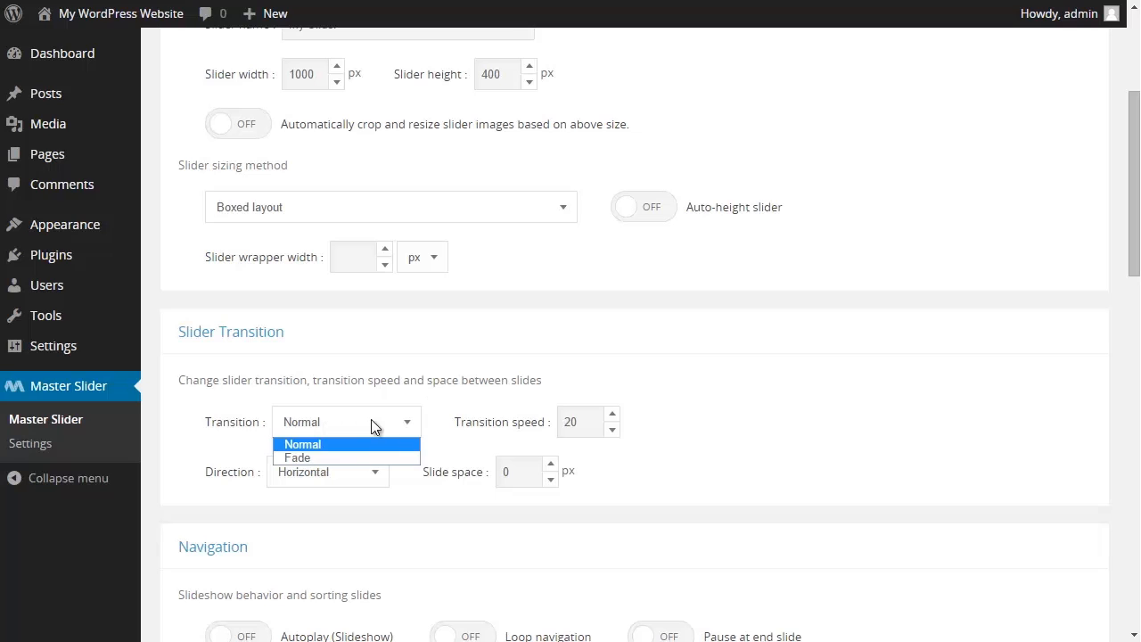
left_click(303, 444)
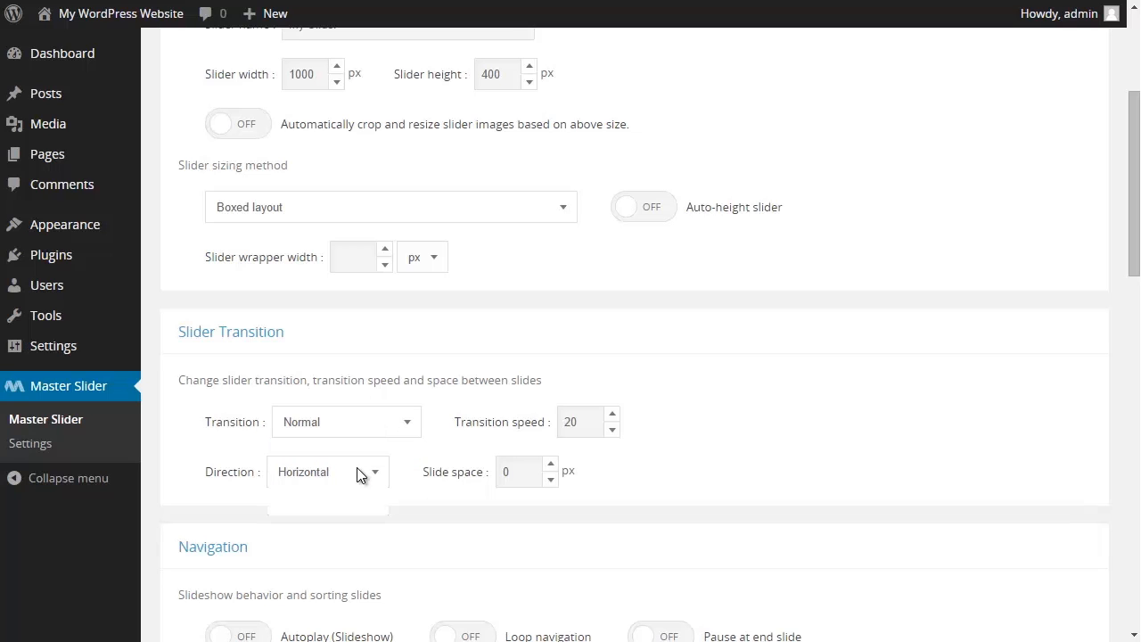
left_click(327, 471)
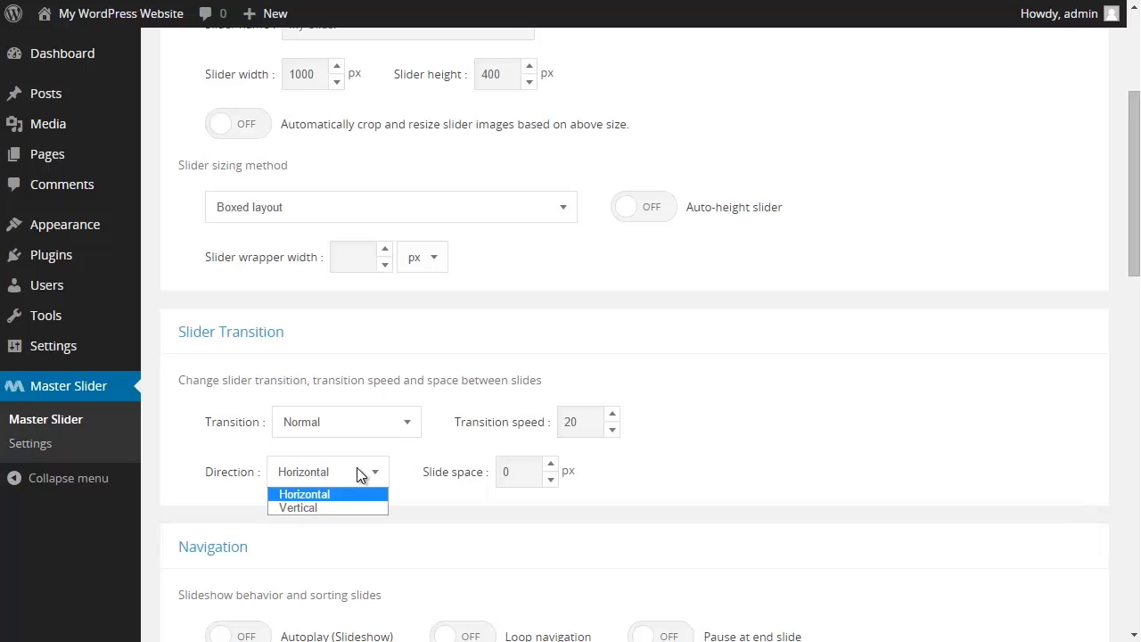
left_click(304, 495)
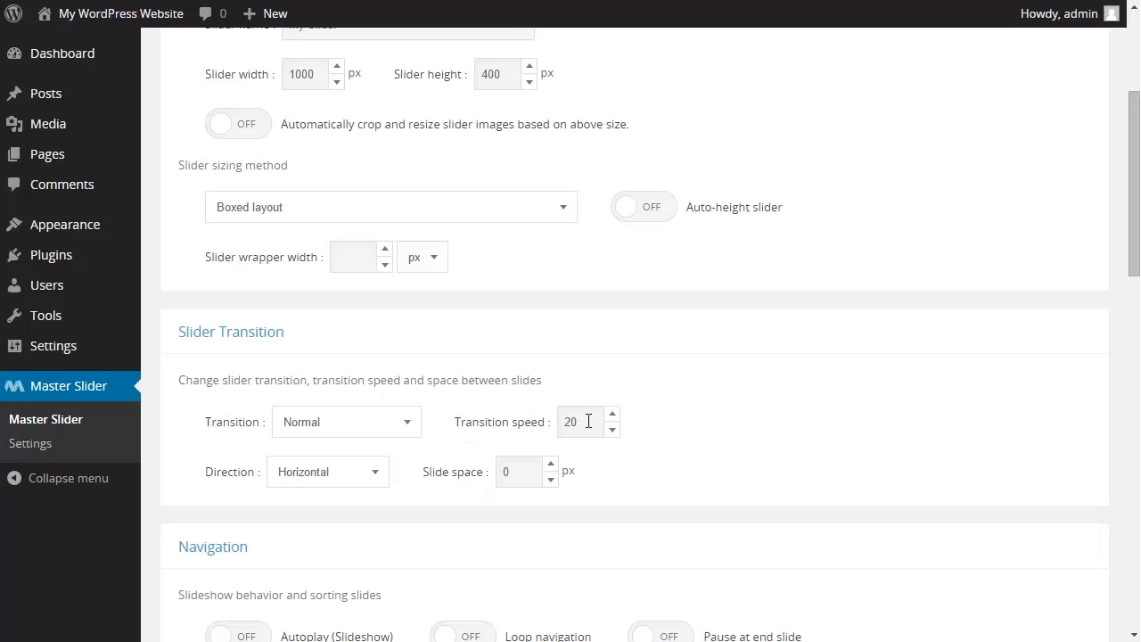
double_click(571, 422)
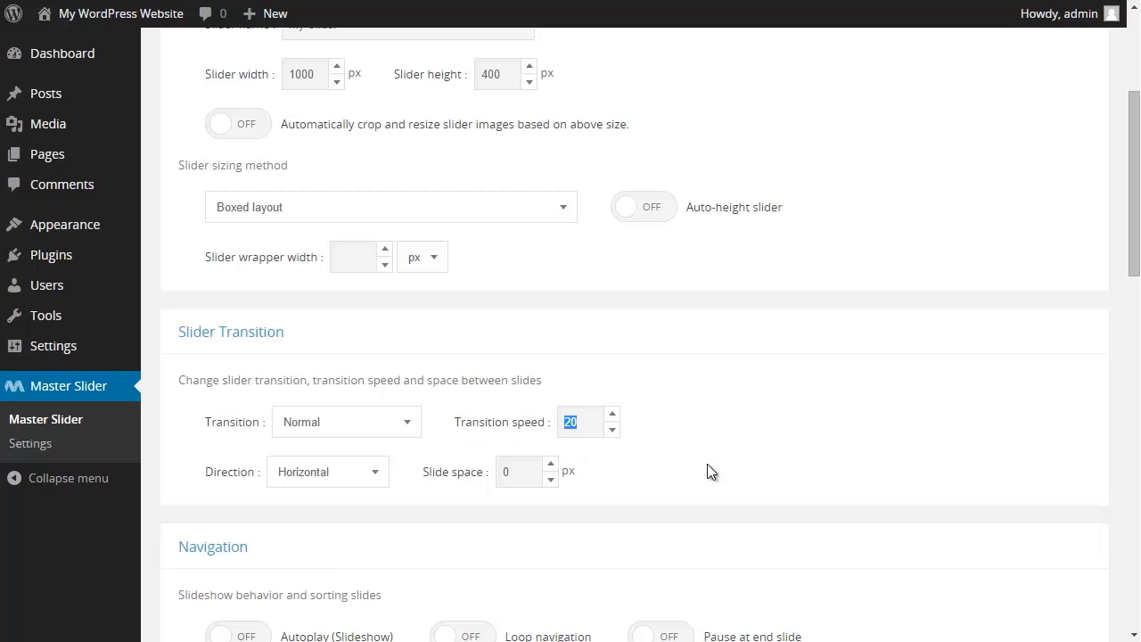
type("35")
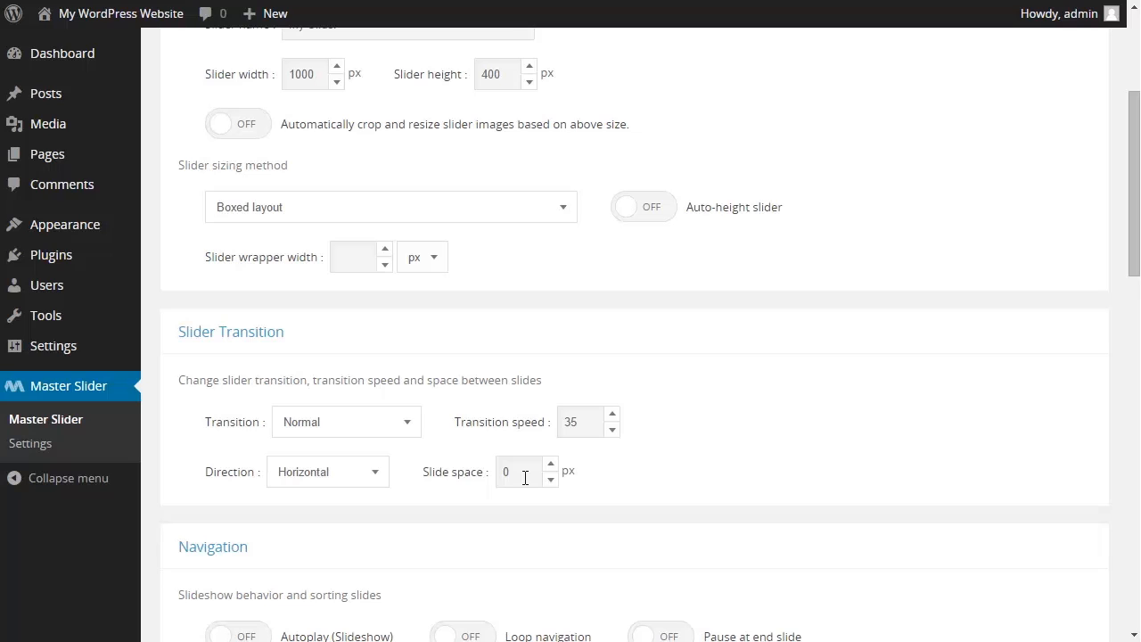
left_click(579, 422)
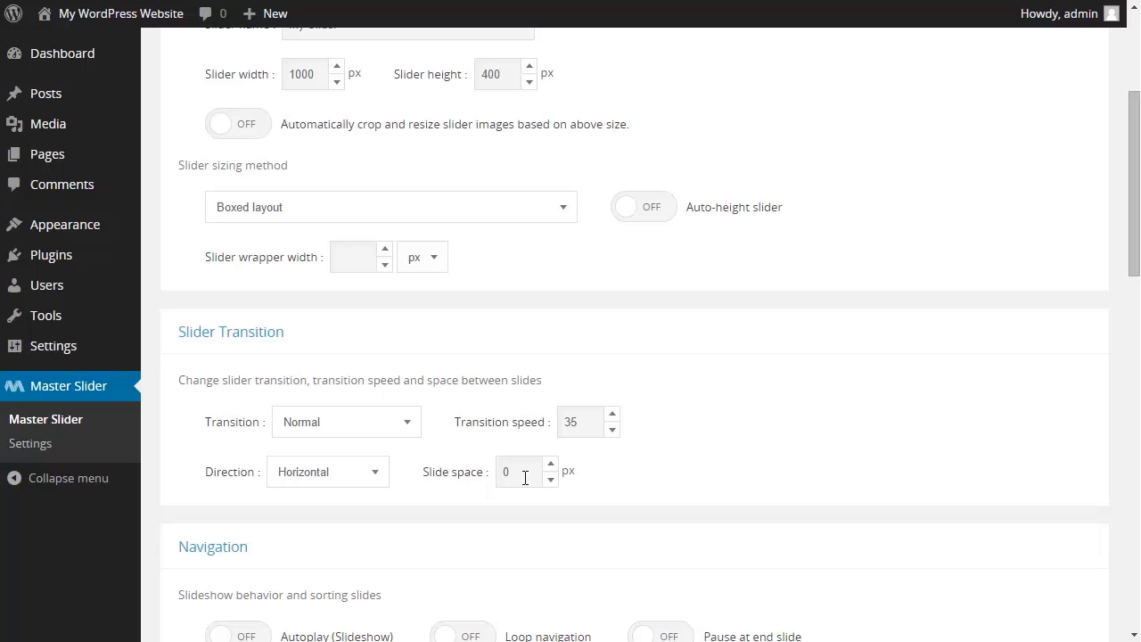
mouse_move(633, 486)
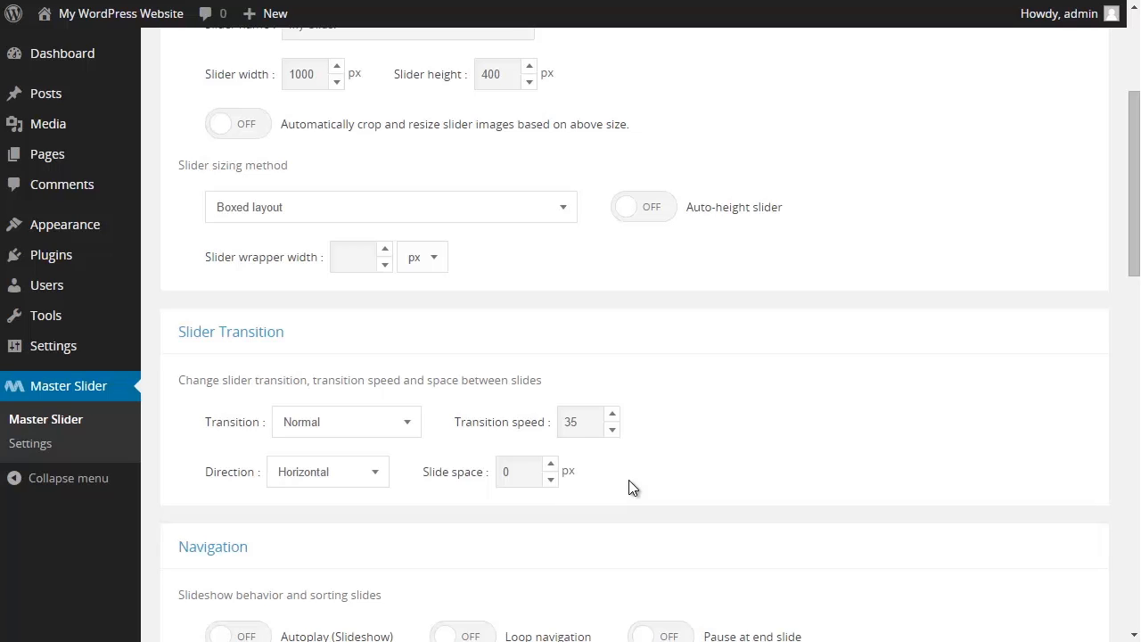
scroll("down", 3)
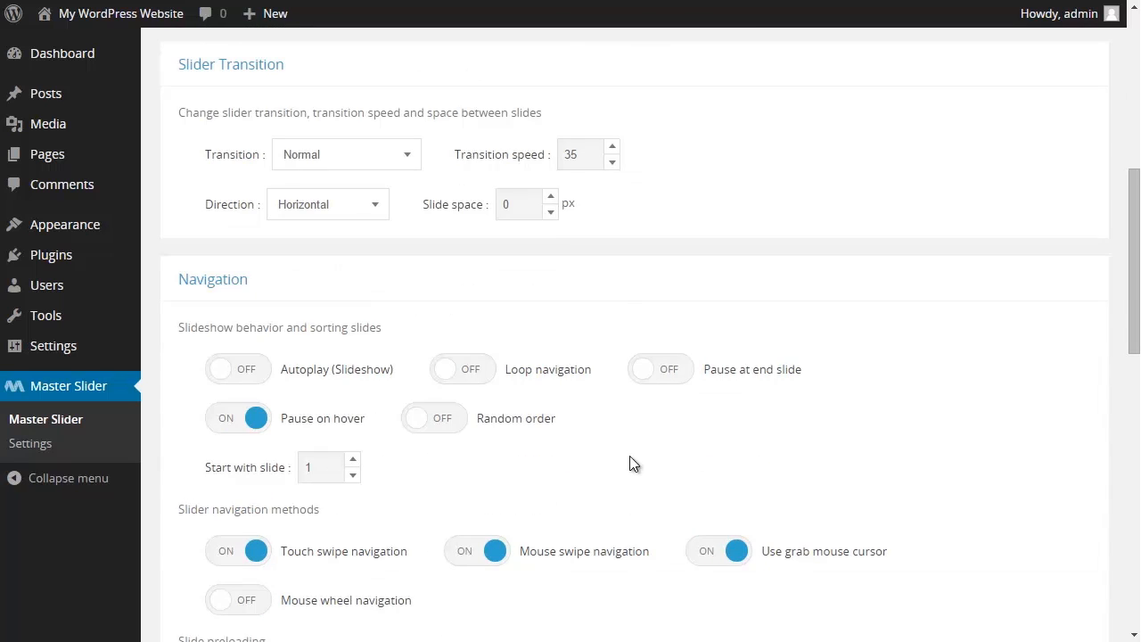
scroll("down", 3)
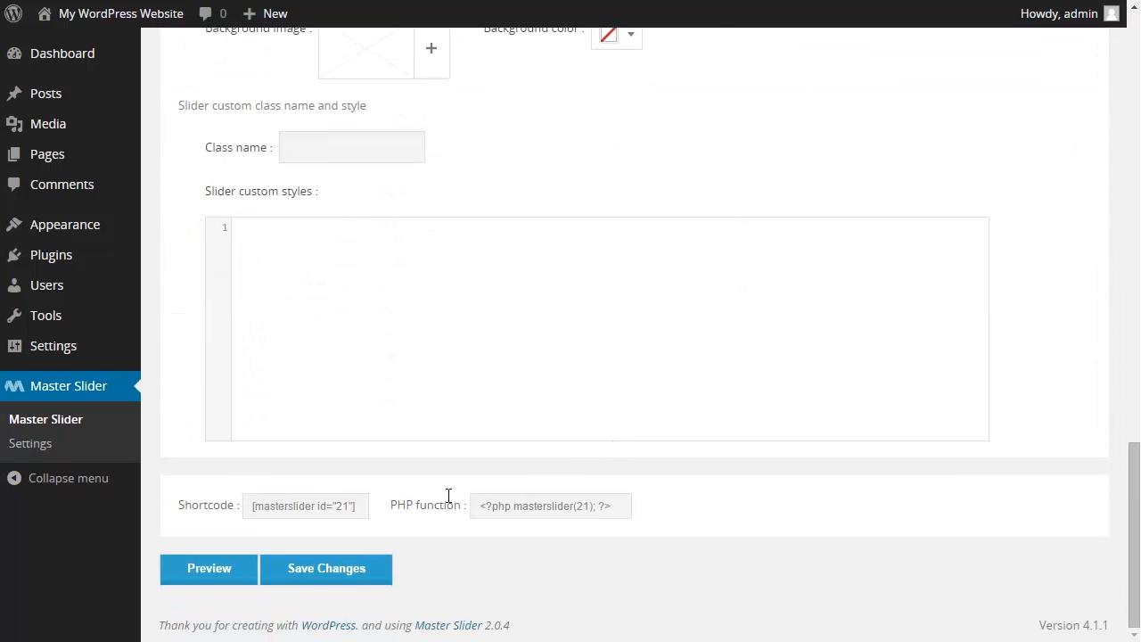
left_click(209, 568)
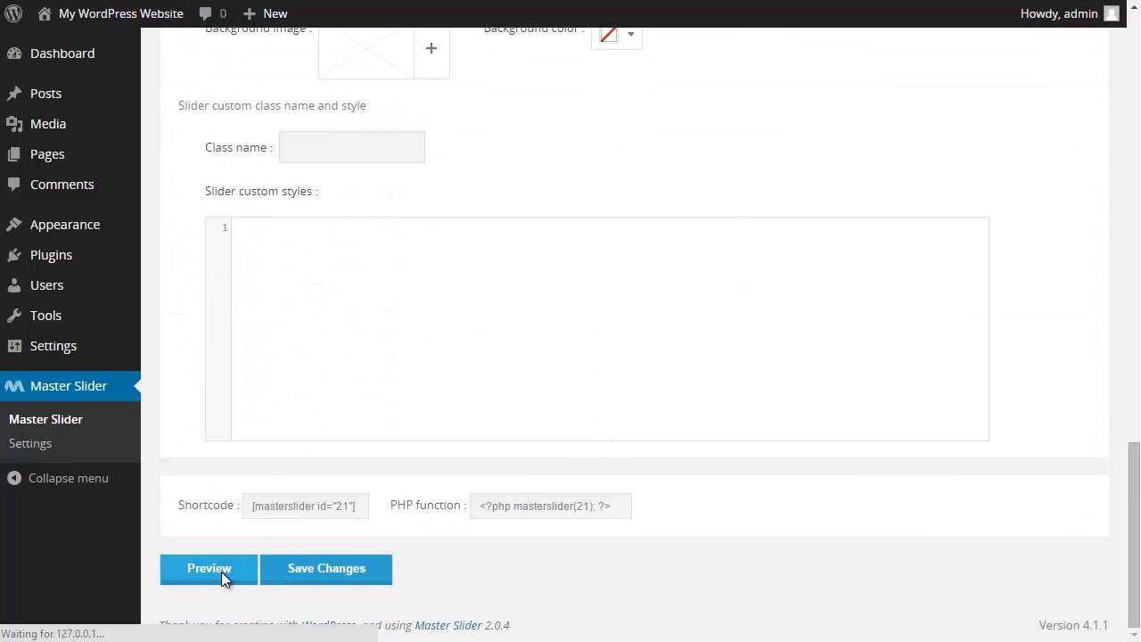
left_click(209, 568)
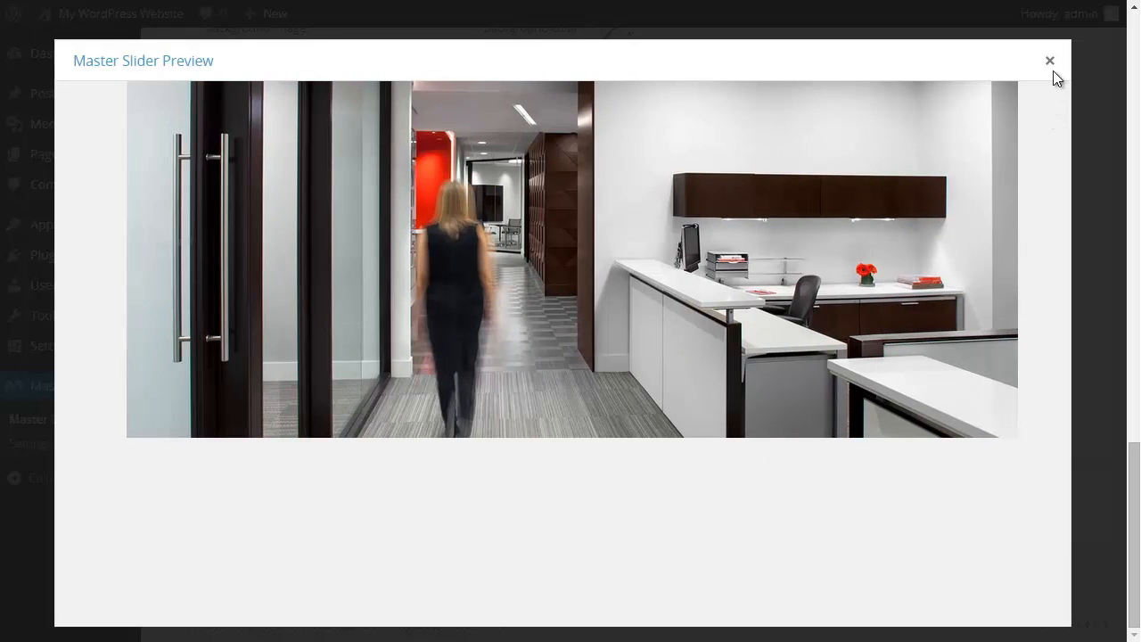
left_click(1049, 61)
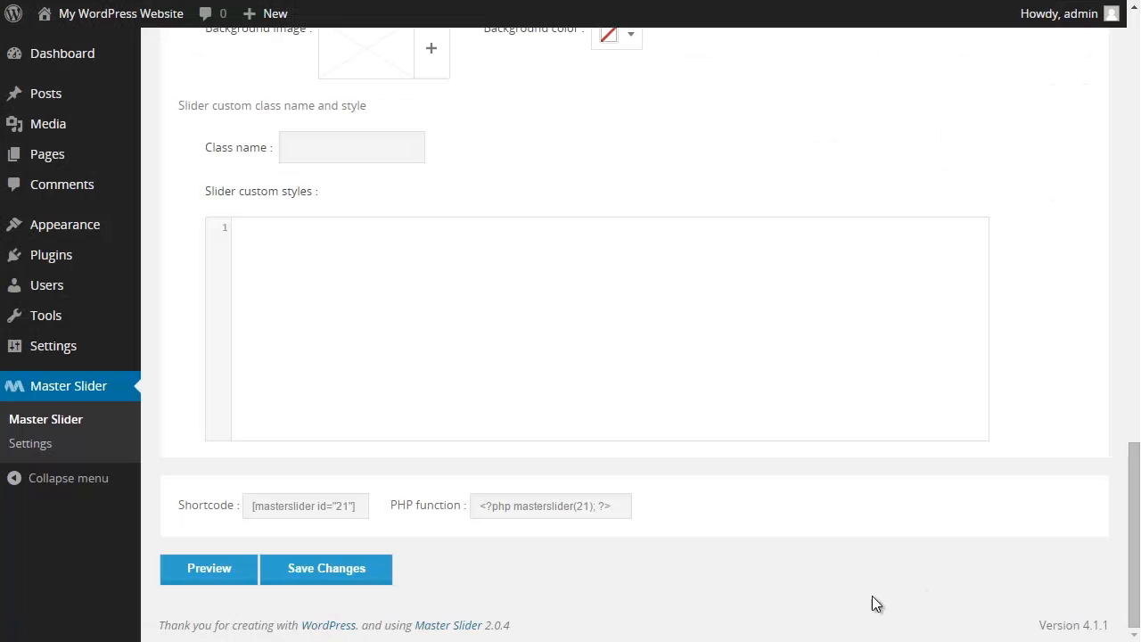
left_click(326, 569)
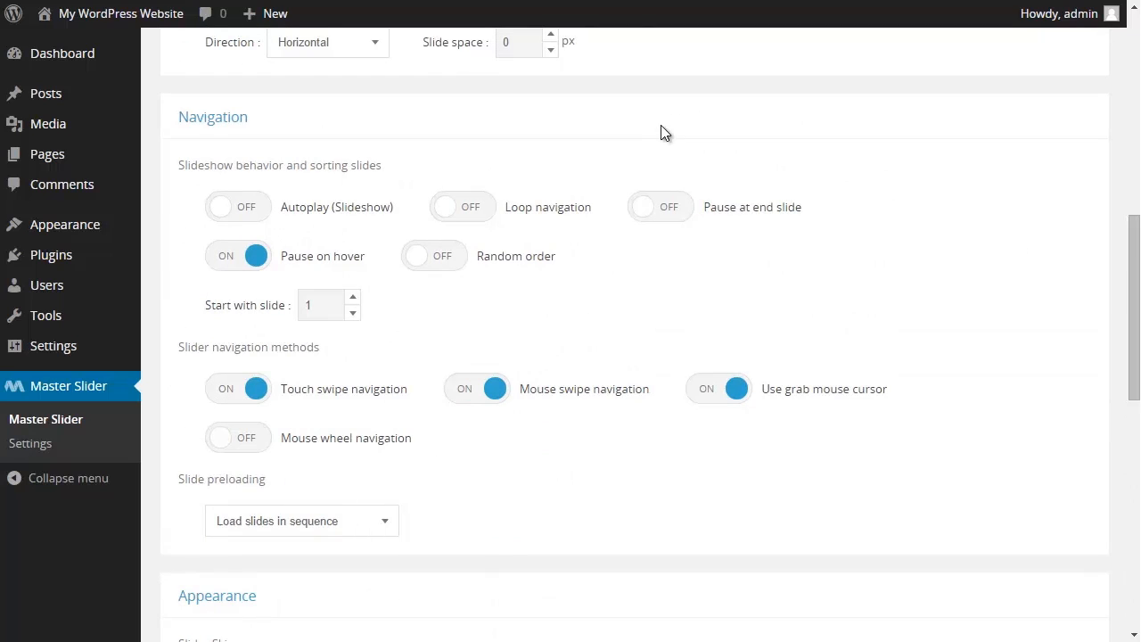
mouse_move(499, 149)
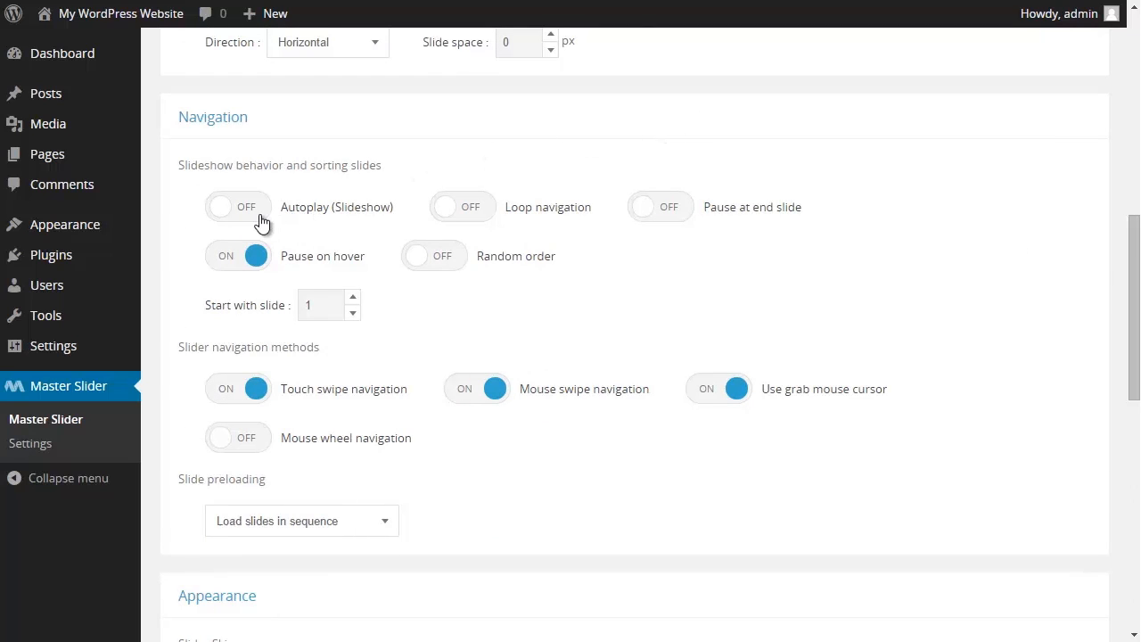
Switch on the Autoplay slideshow and Loop navigation toggles for My Slider.
left_click(237, 206)
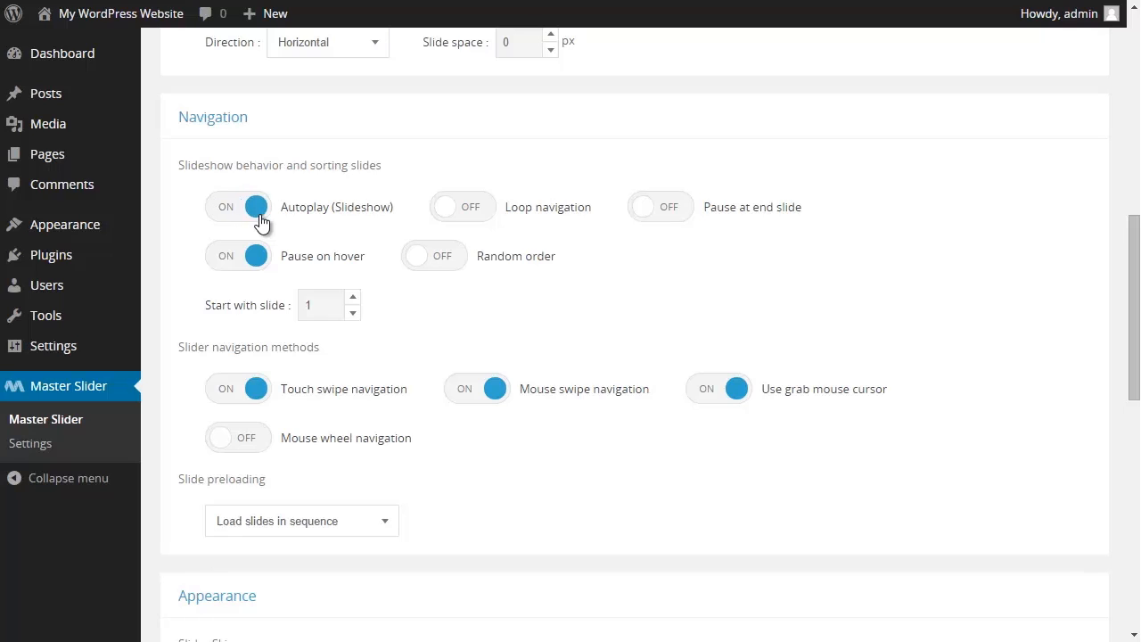
mouse_move(340, 227)
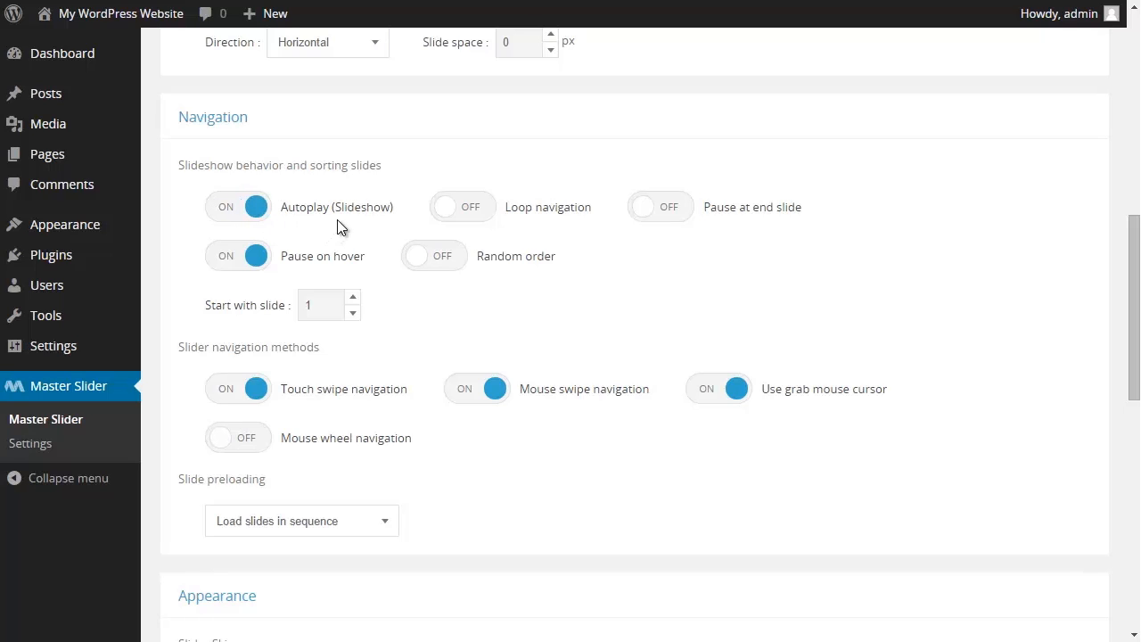
mouse_move(354, 221)
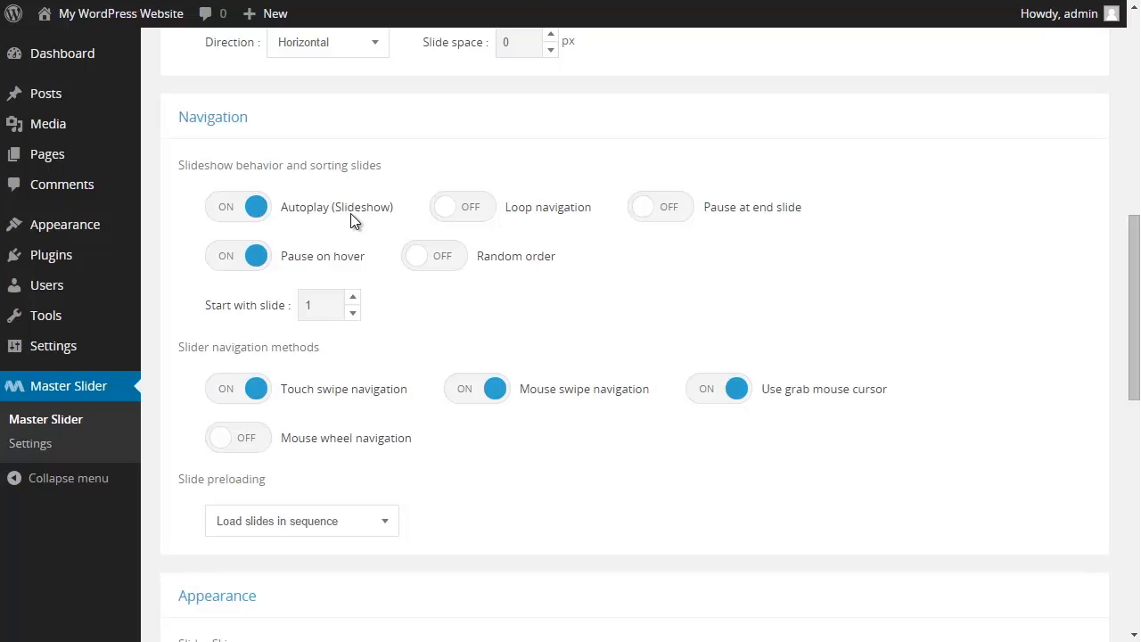
mouse_move(395, 227)
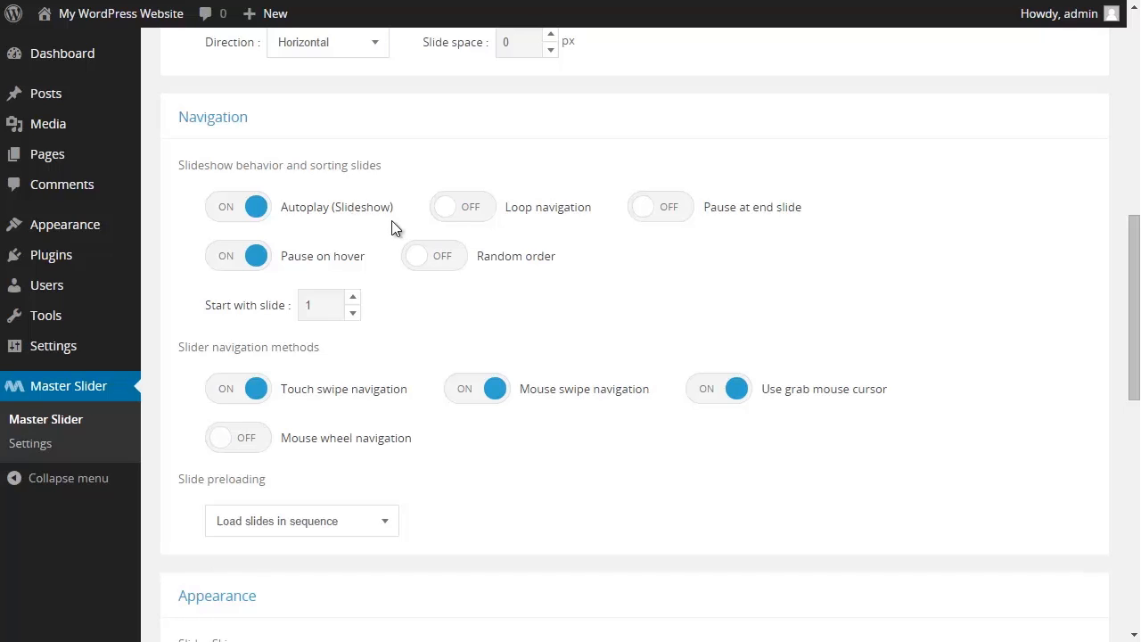
left_click(461, 206)
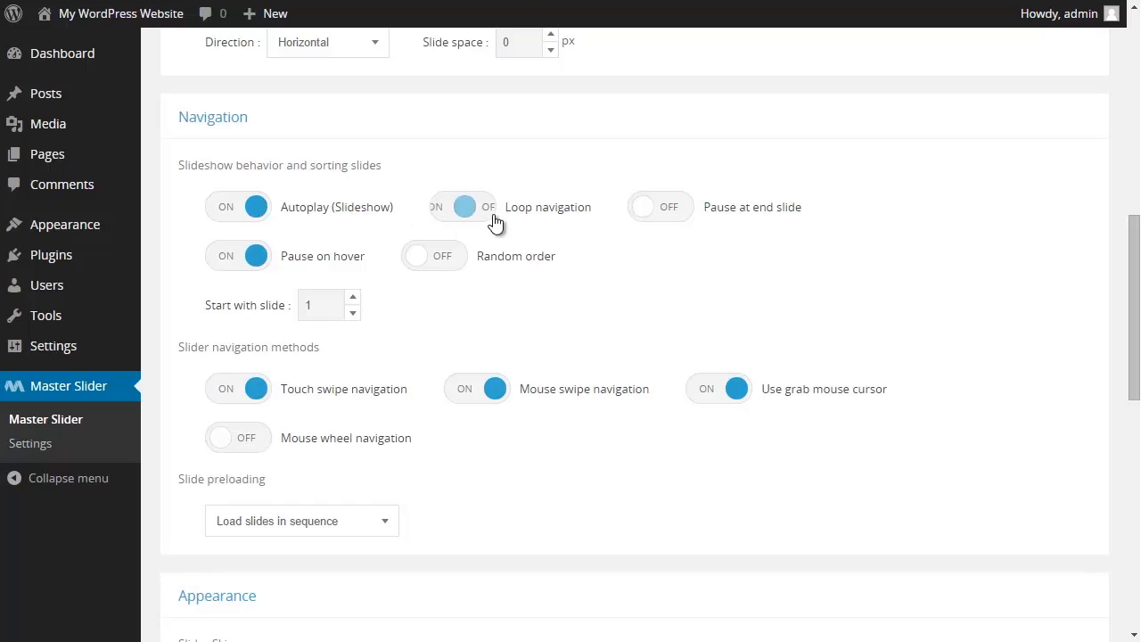
left_click(462, 206)
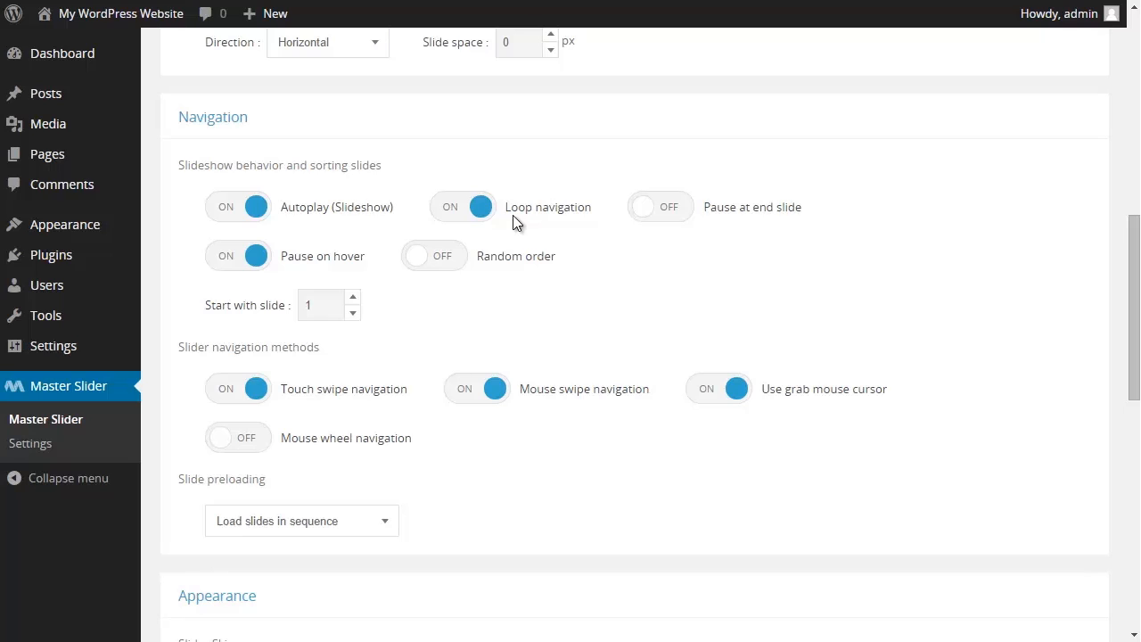
mouse_move(601, 230)
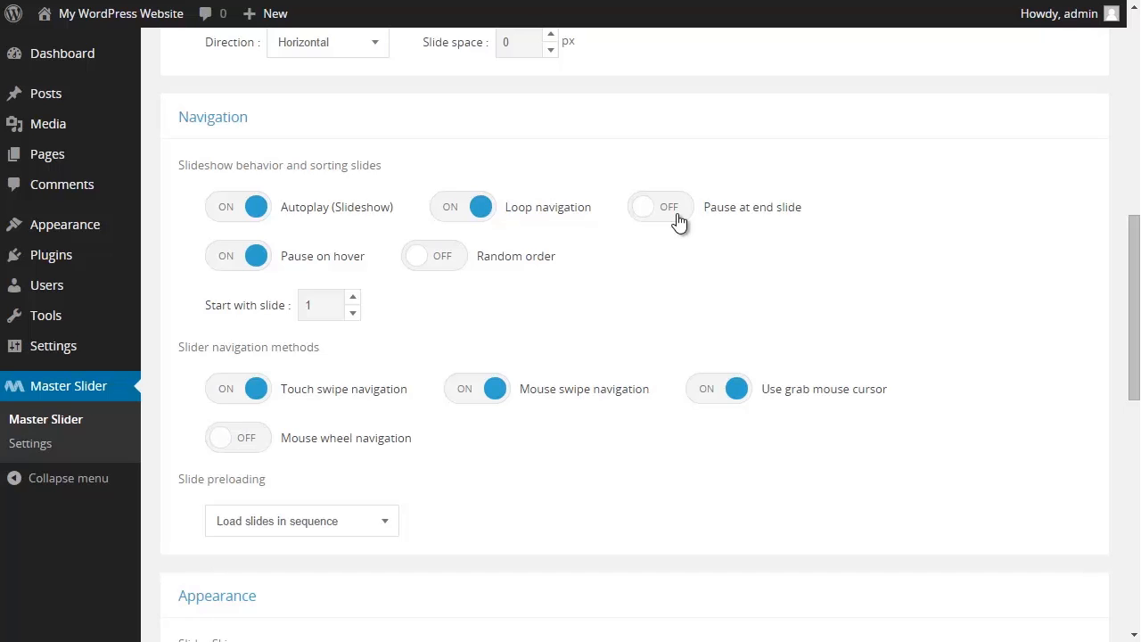
mouse_move(220, 269)
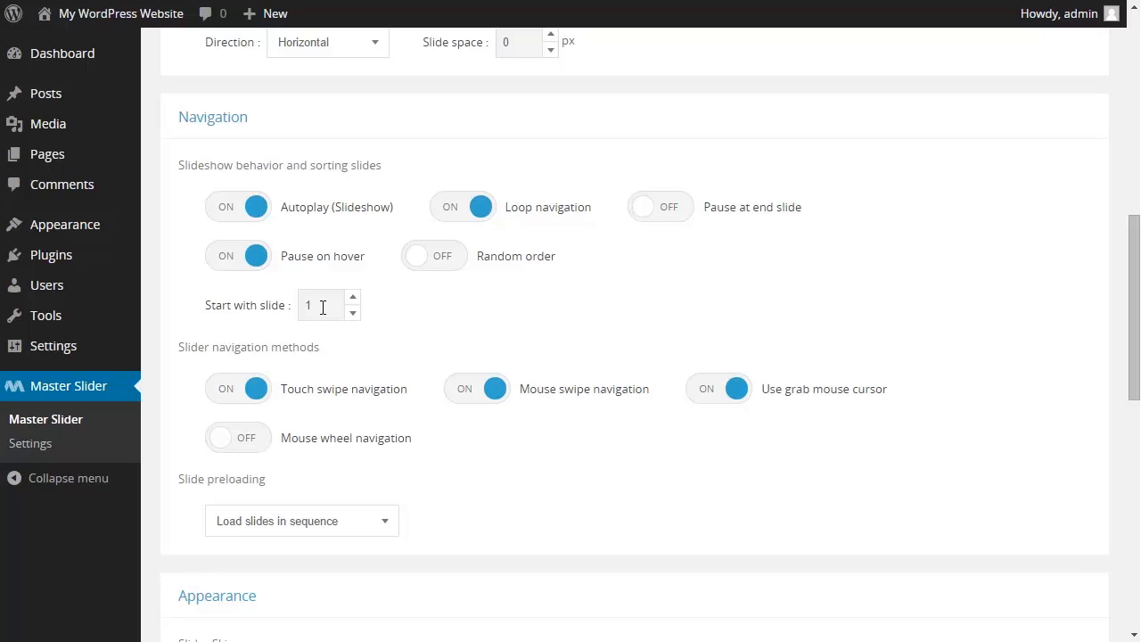
mouse_move(353, 313)
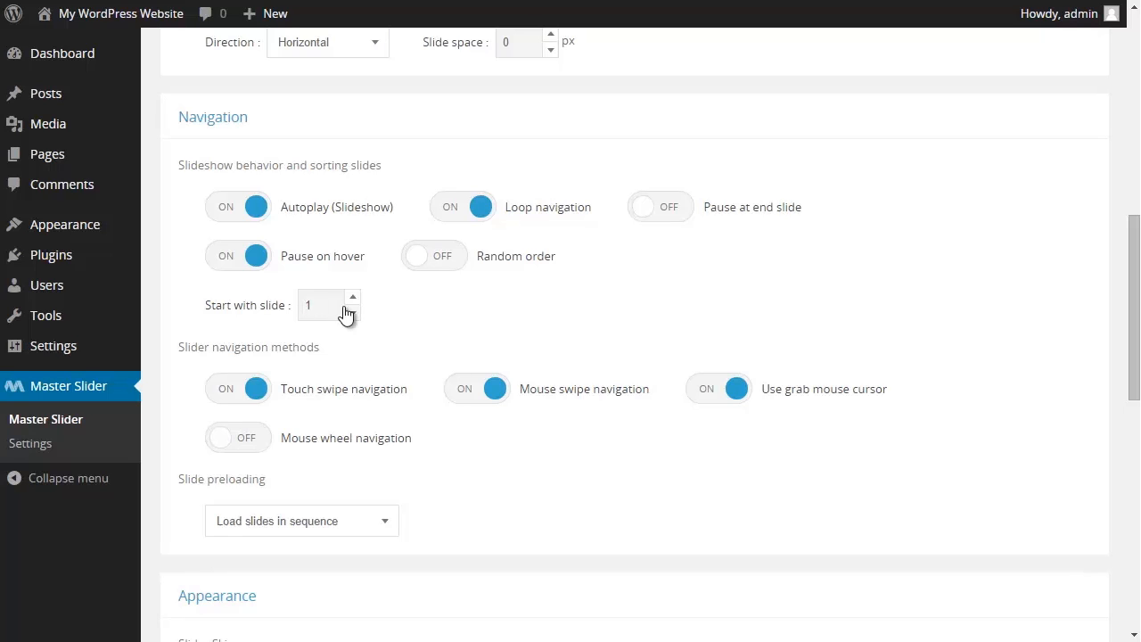
mouse_move(383, 372)
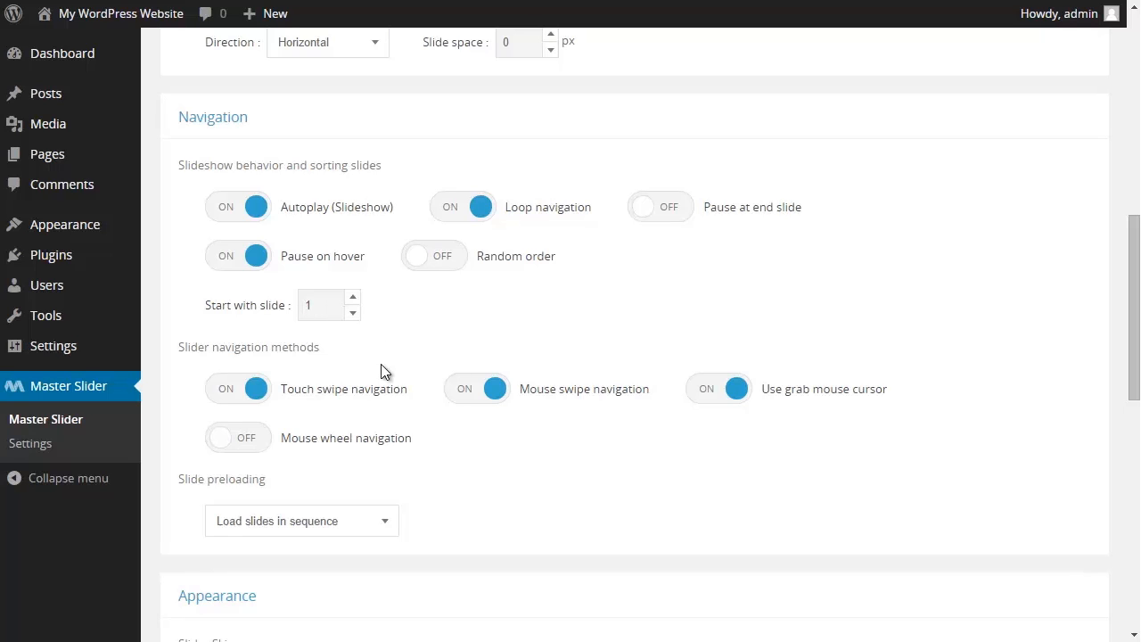
mouse_move(361, 407)
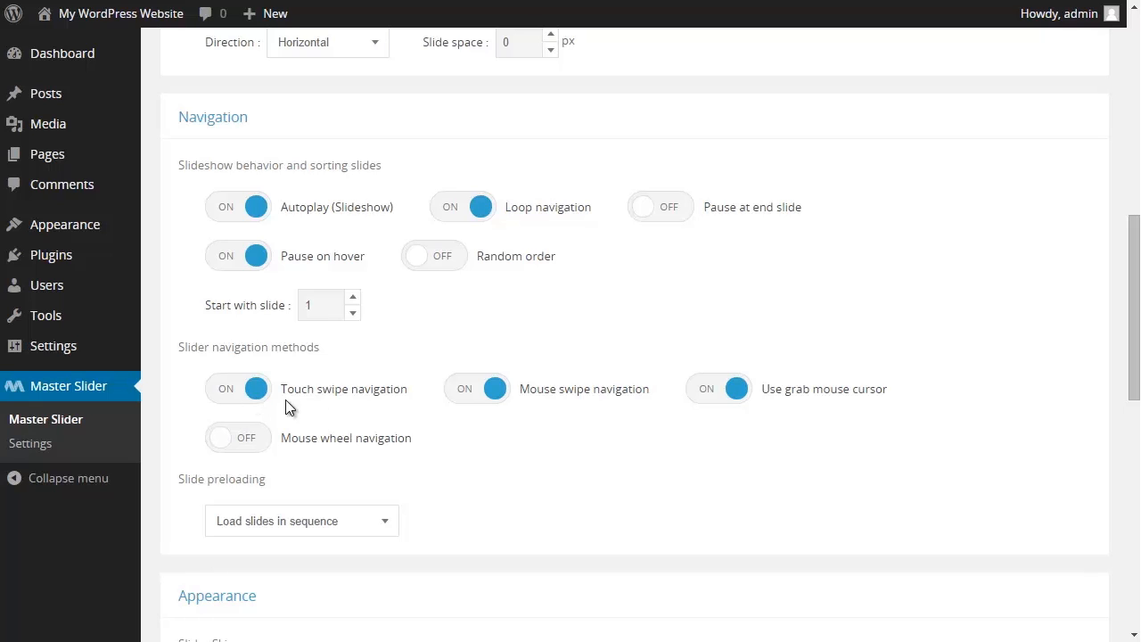
mouse_move(482, 408)
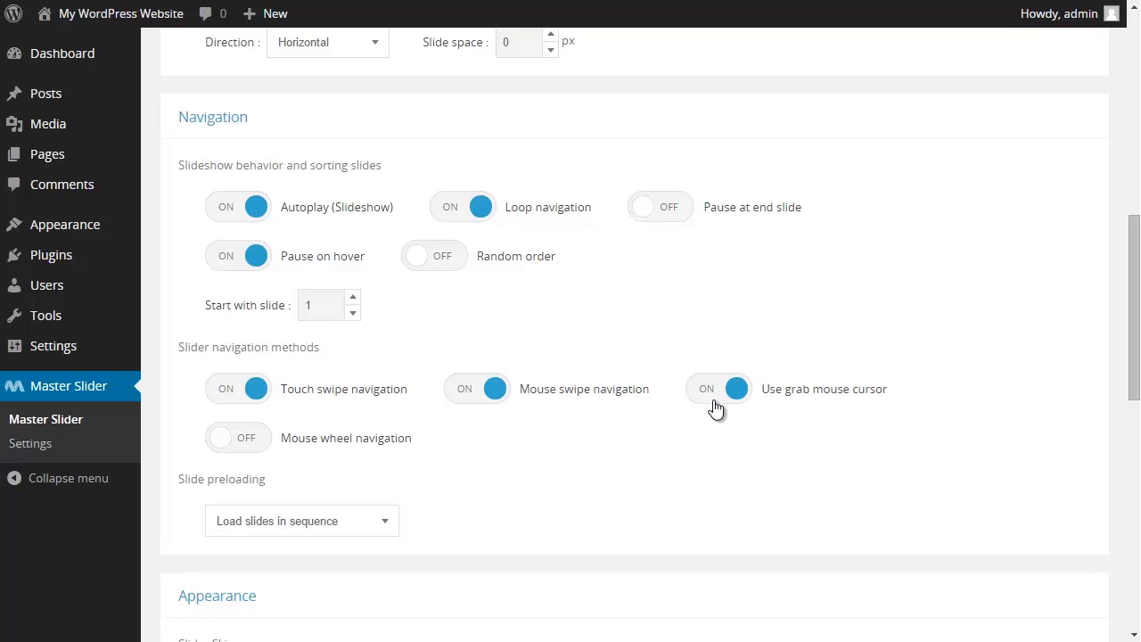
mouse_move(419, 443)
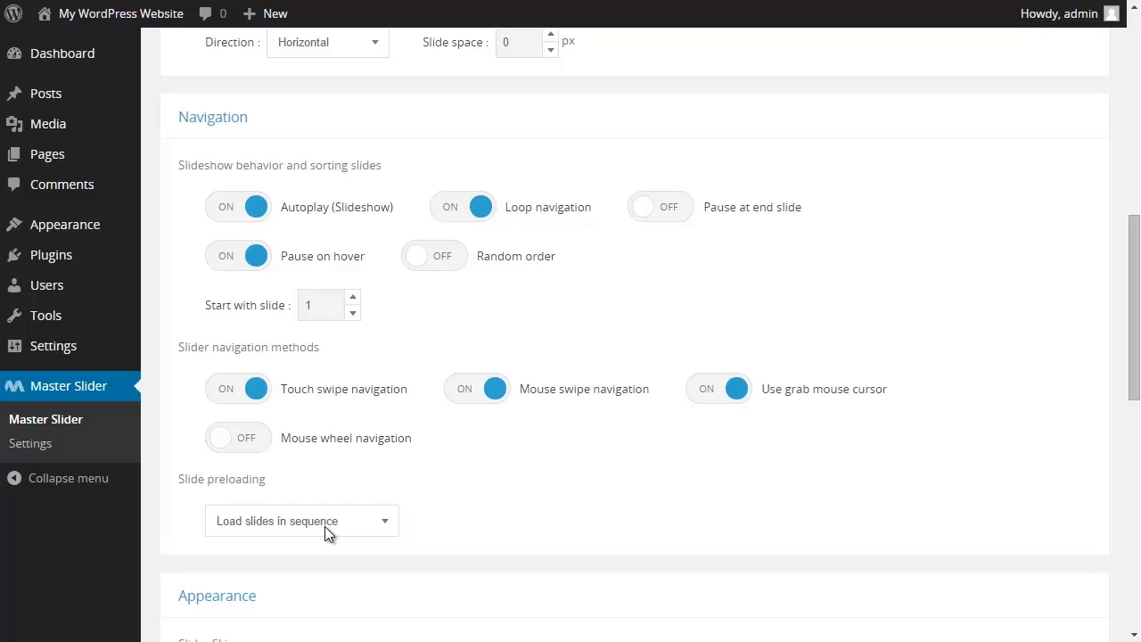
left_click(301, 521)
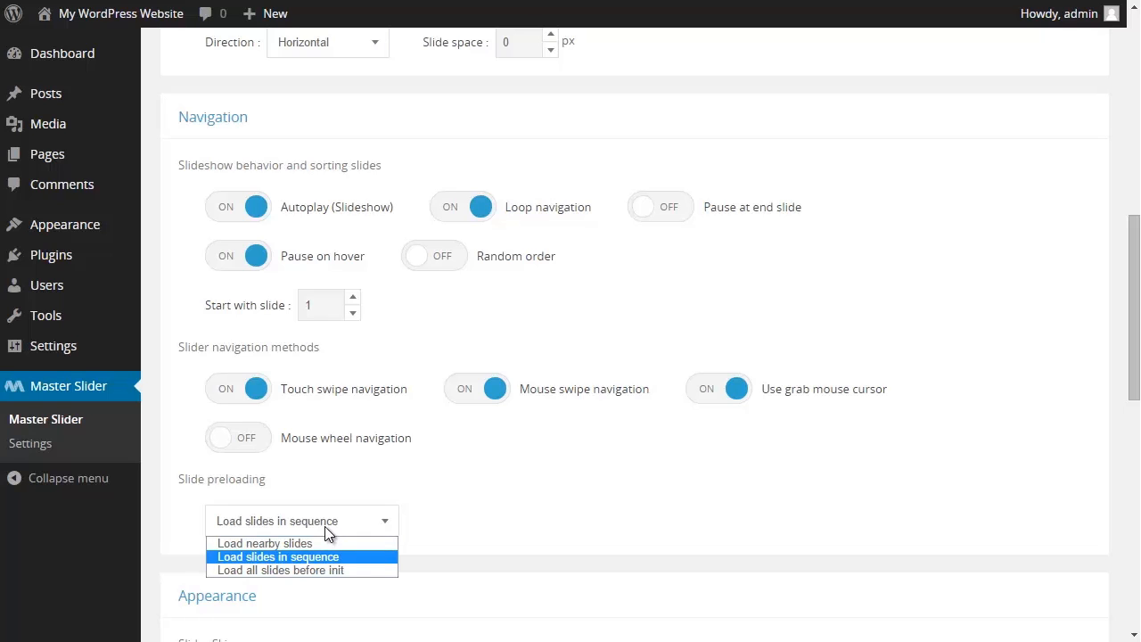
mouse_move(265, 543)
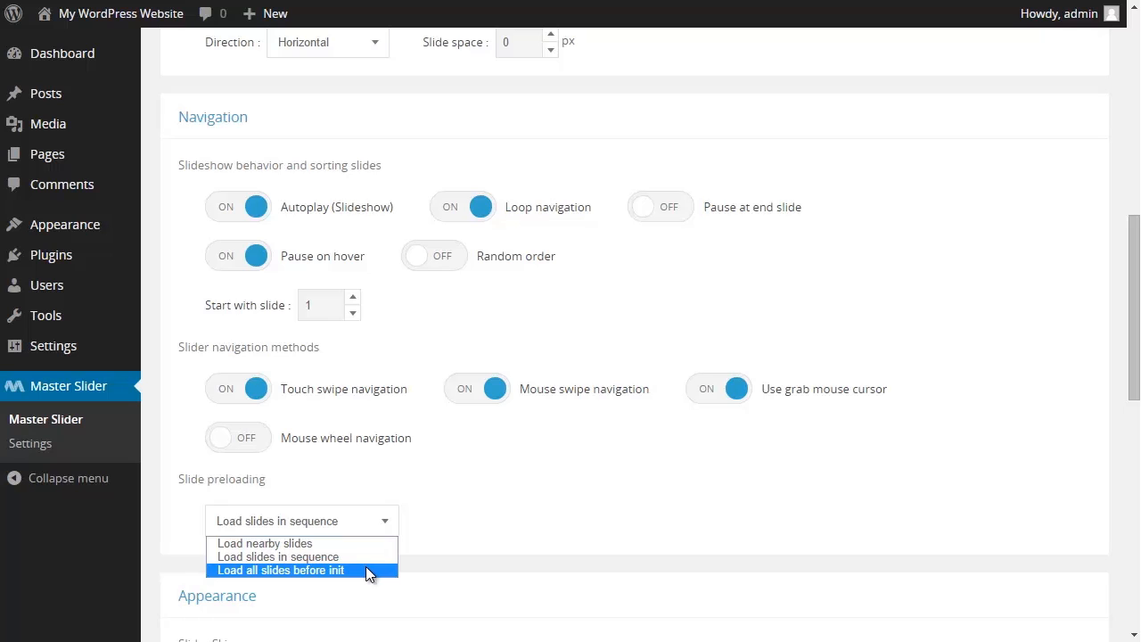
left_click(277, 556)
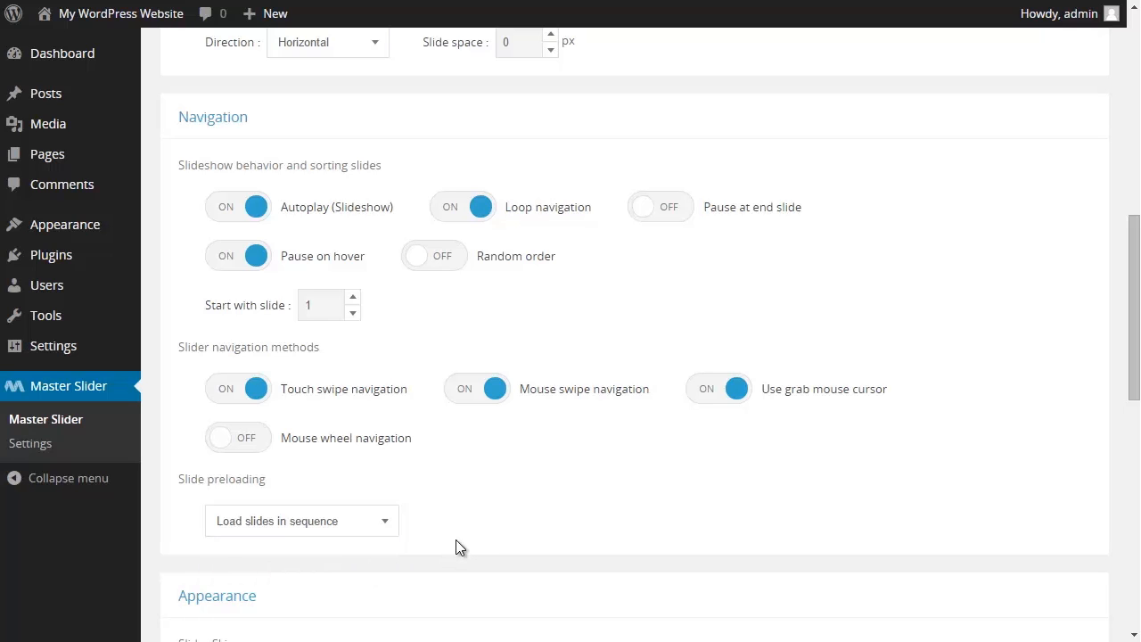
mouse_move(470, 544)
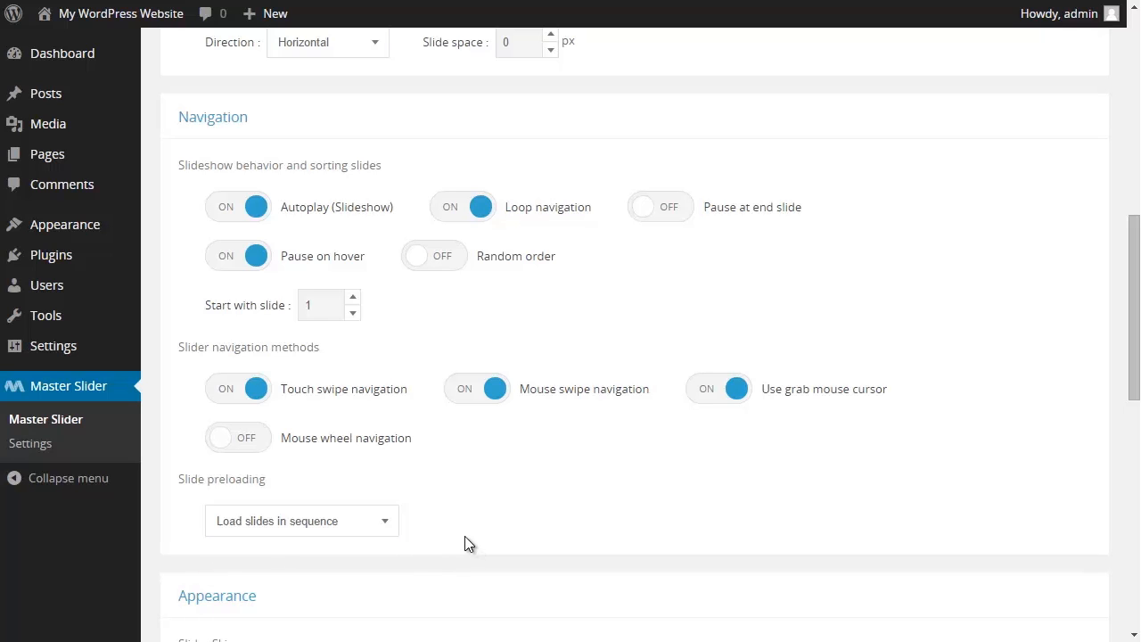
scroll("down", 3)
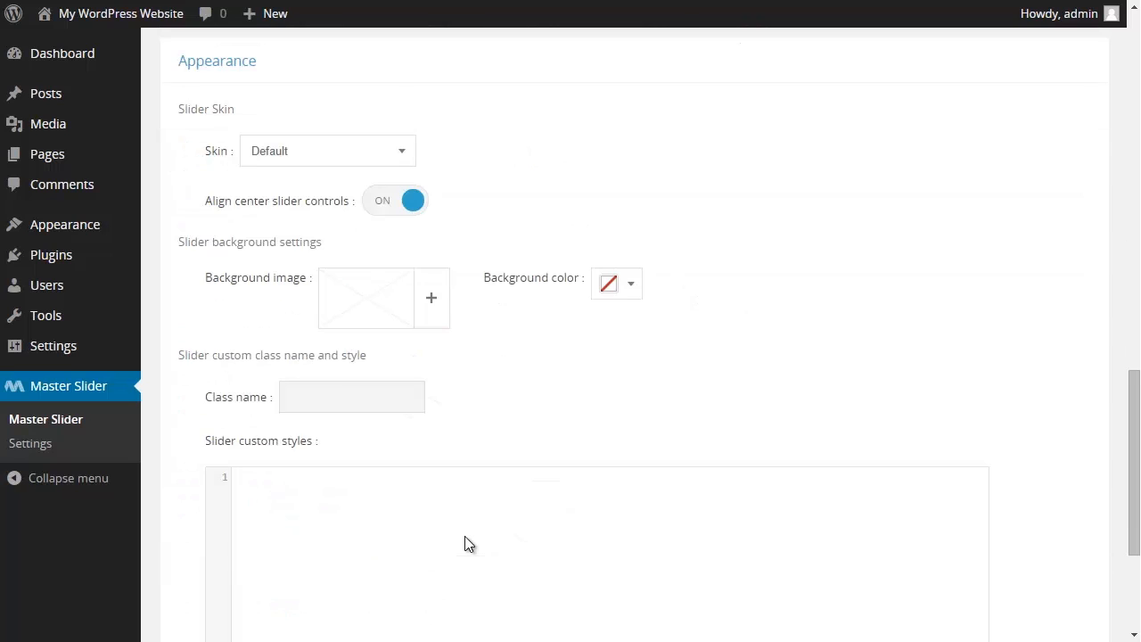
mouse_move(525, 407)
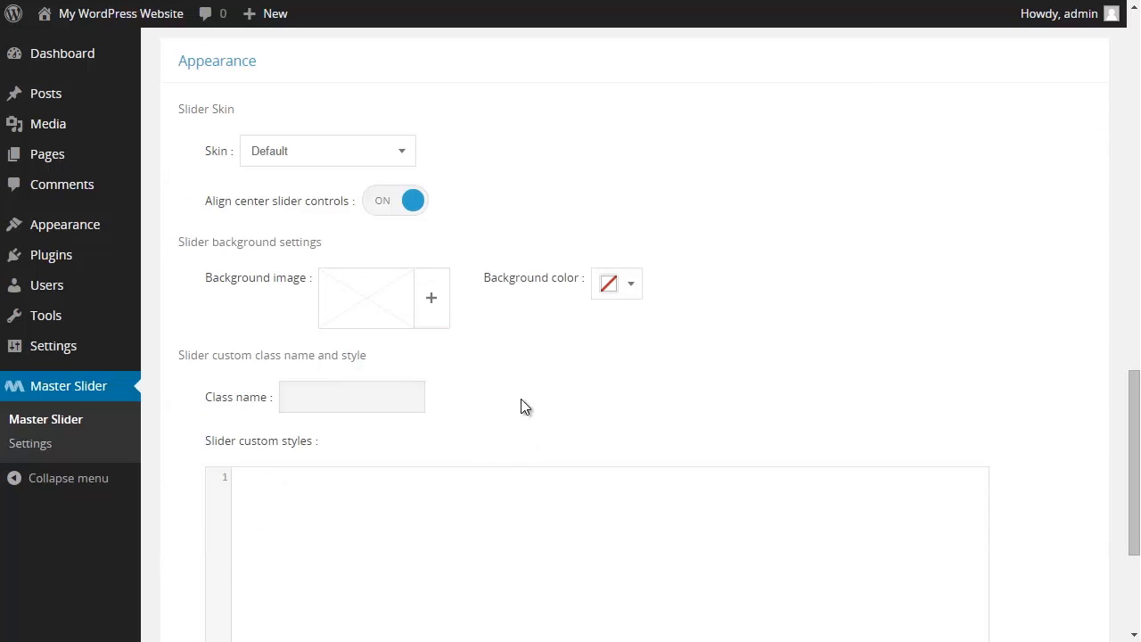
left_click(325, 150)
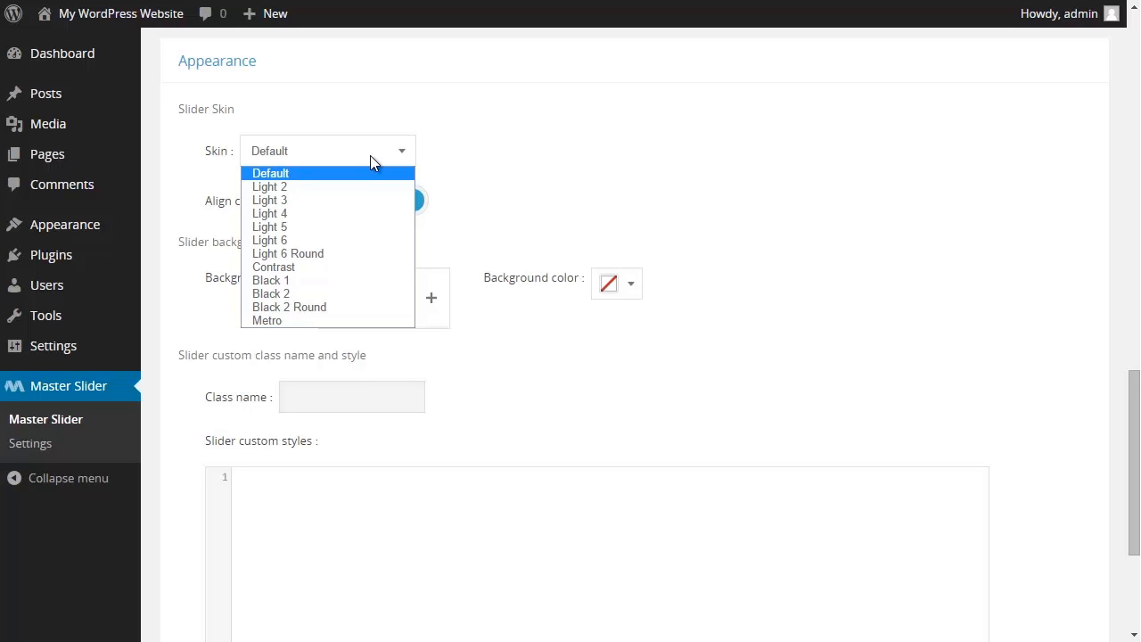
mouse_move(388, 227)
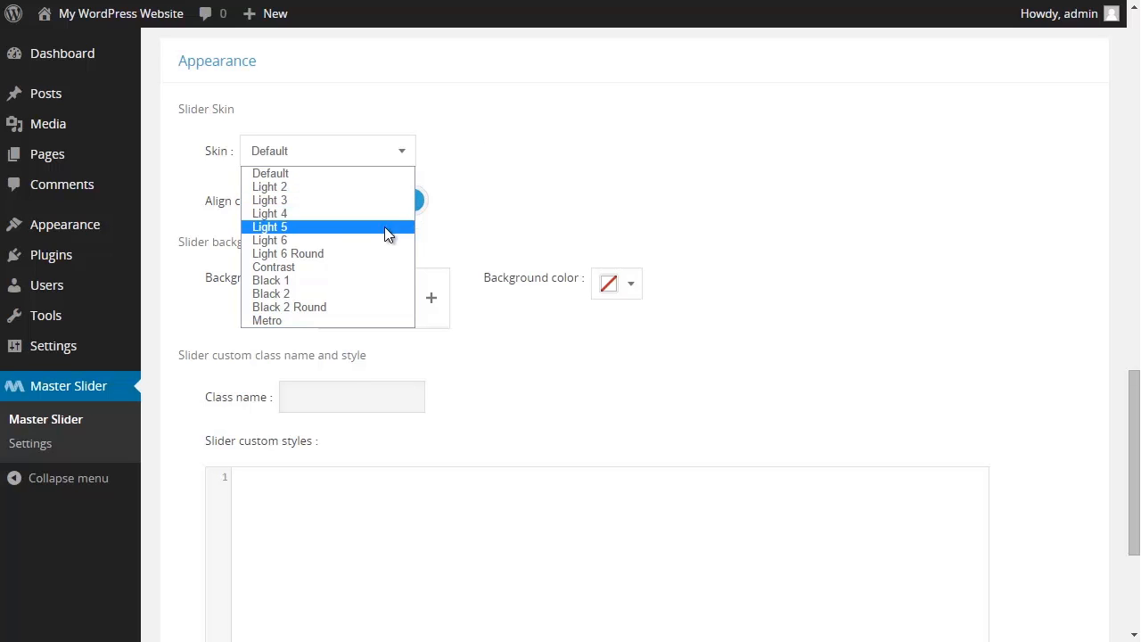
mouse_move(375, 213)
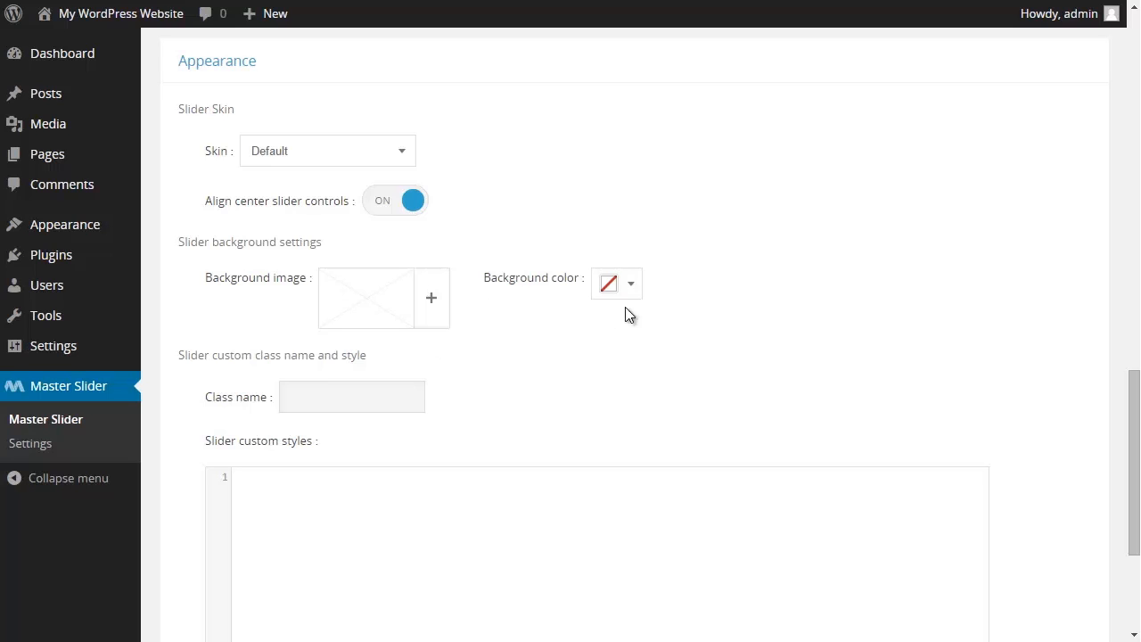
left_click(630, 283)
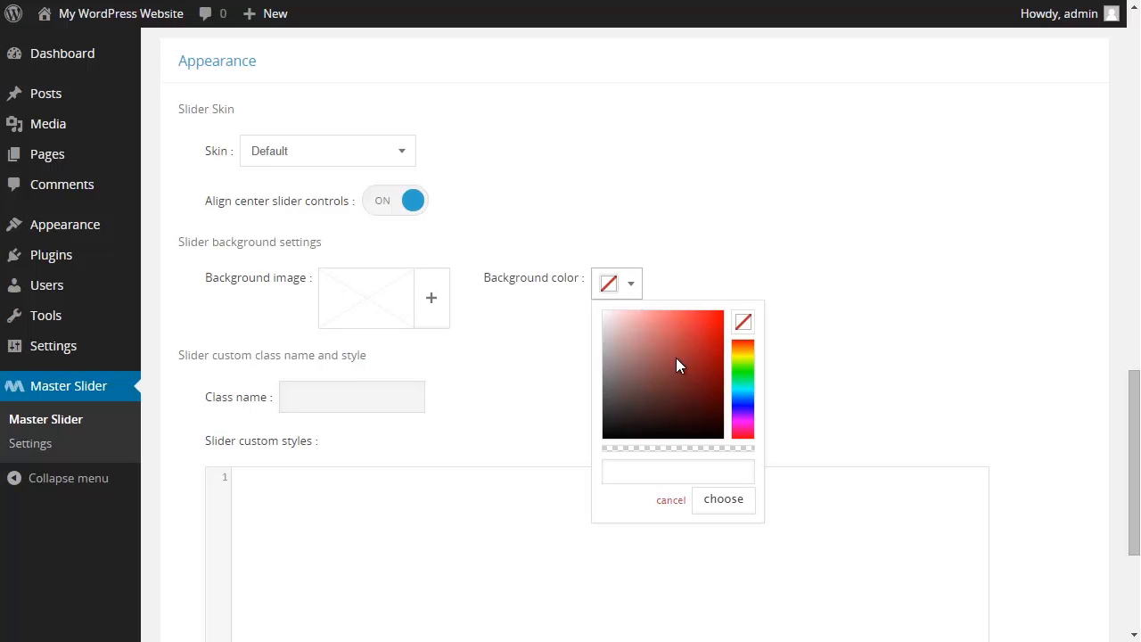
mouse_move(568, 381)
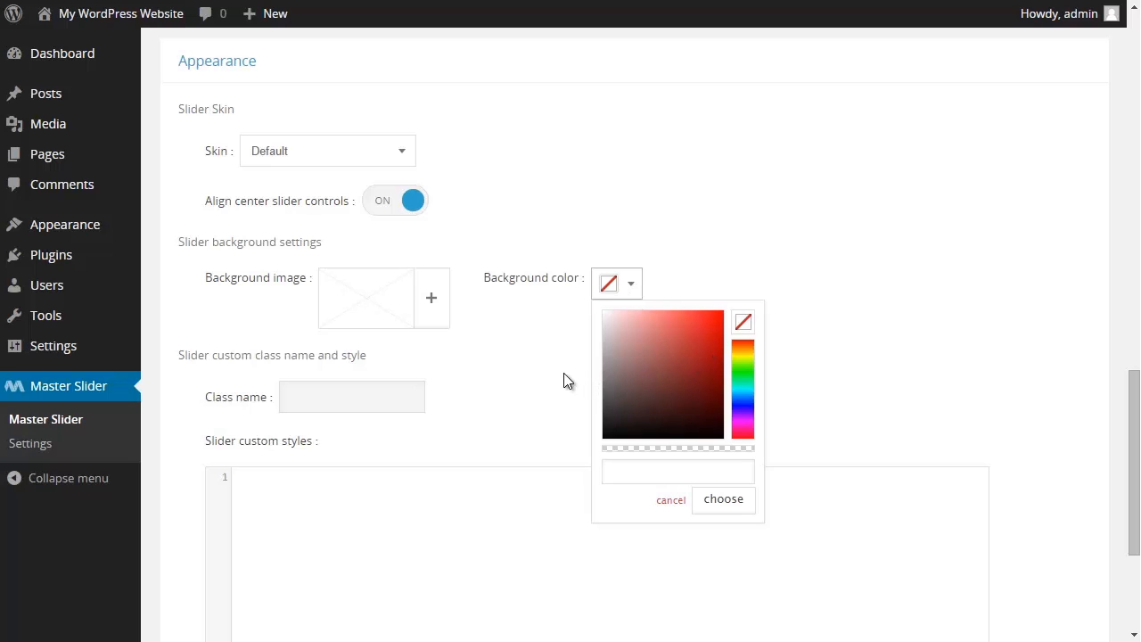
left_click(671, 500)
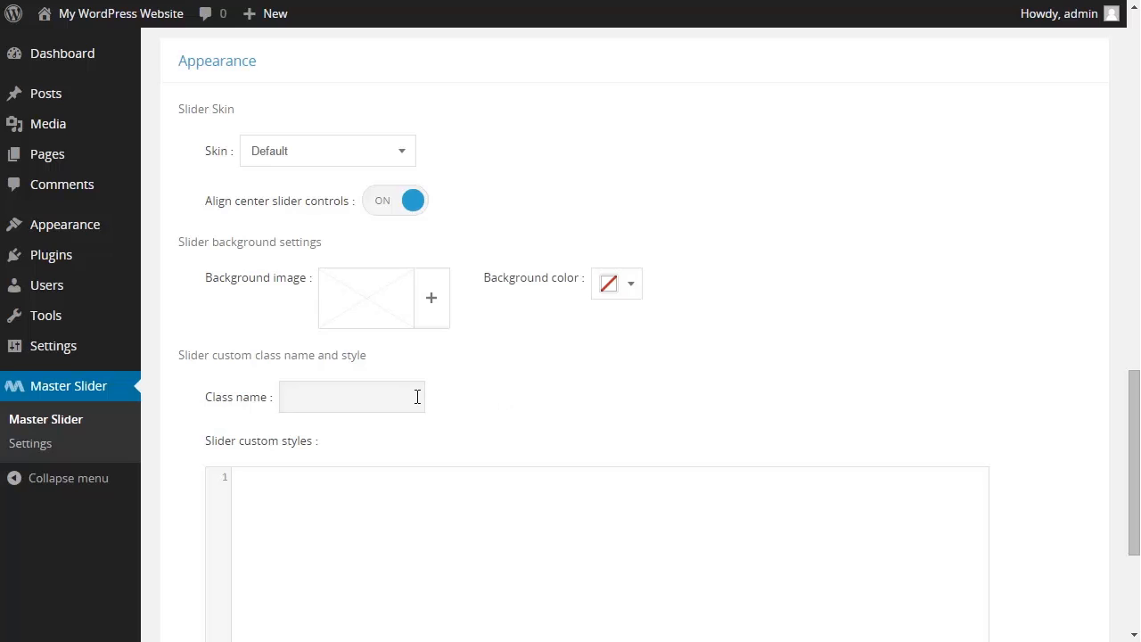
left_click(351, 396)
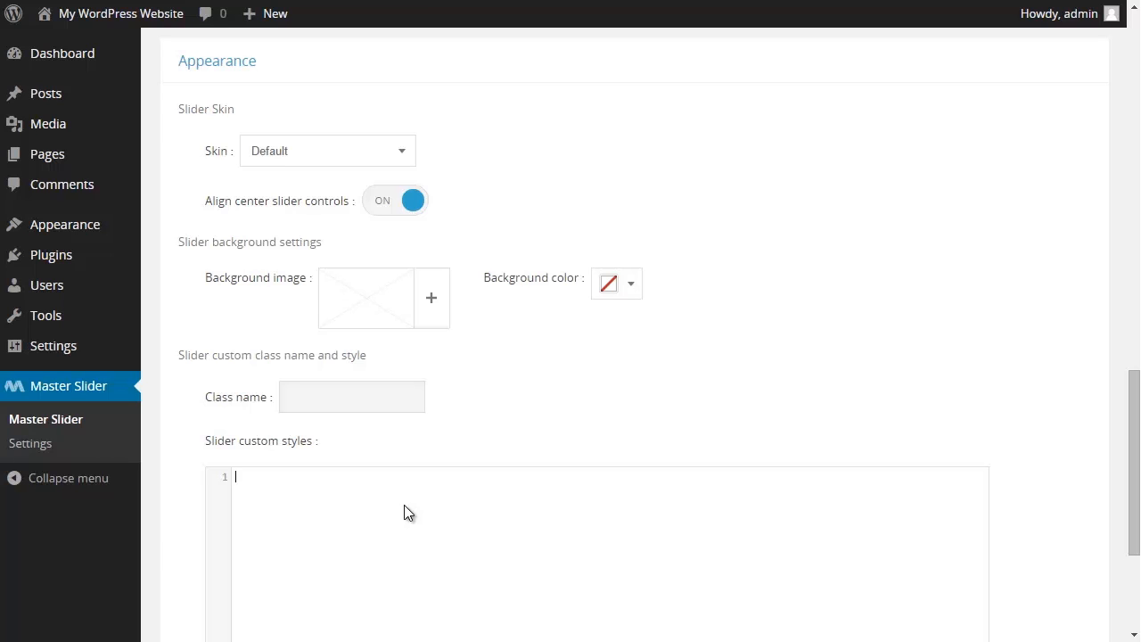
left_click(327, 568)
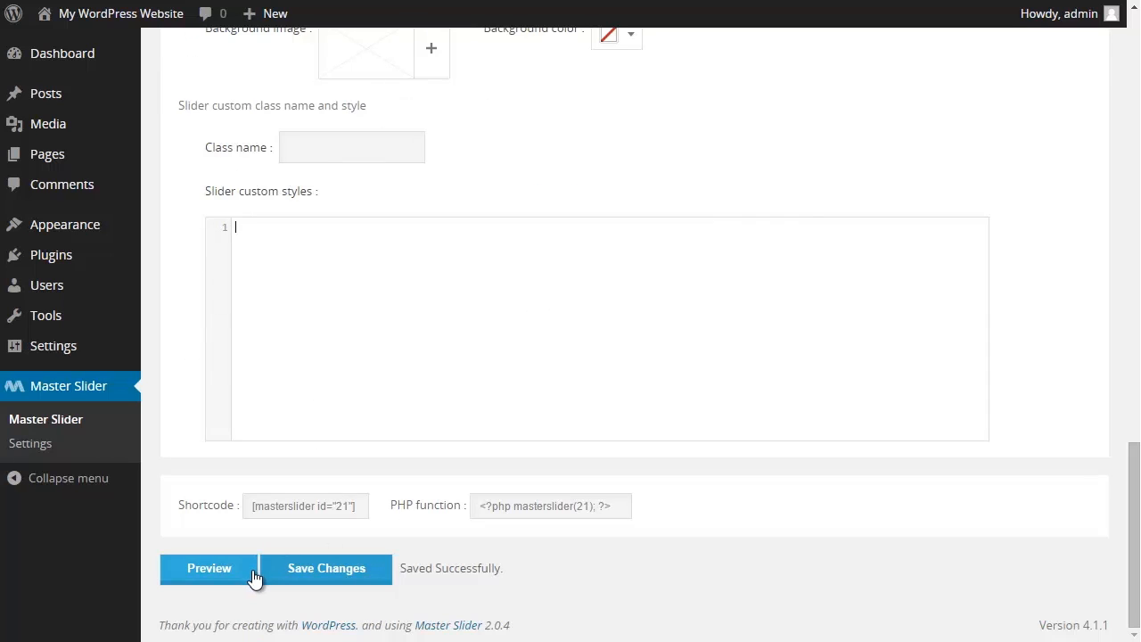
left_click(209, 568)
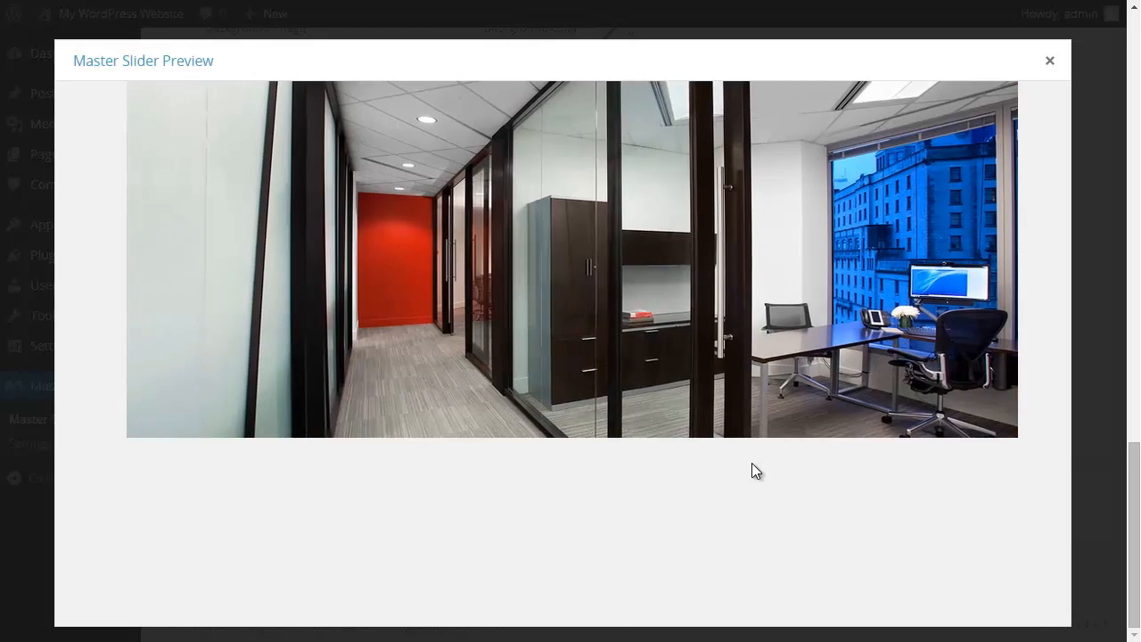
left_click(1050, 61)
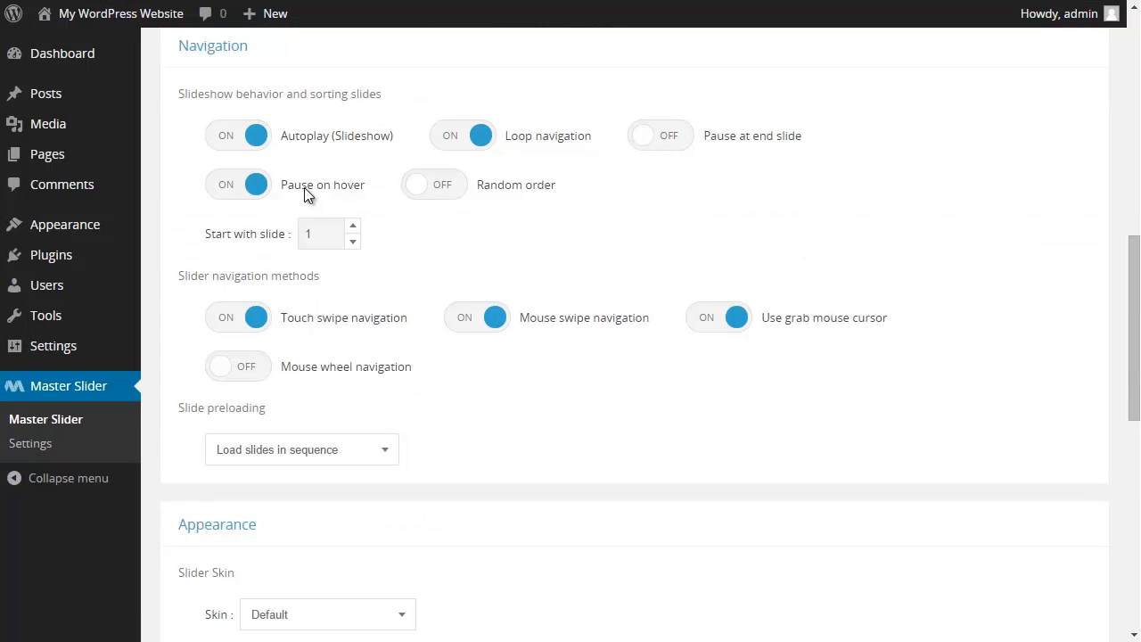
mouse_move(511, 403)
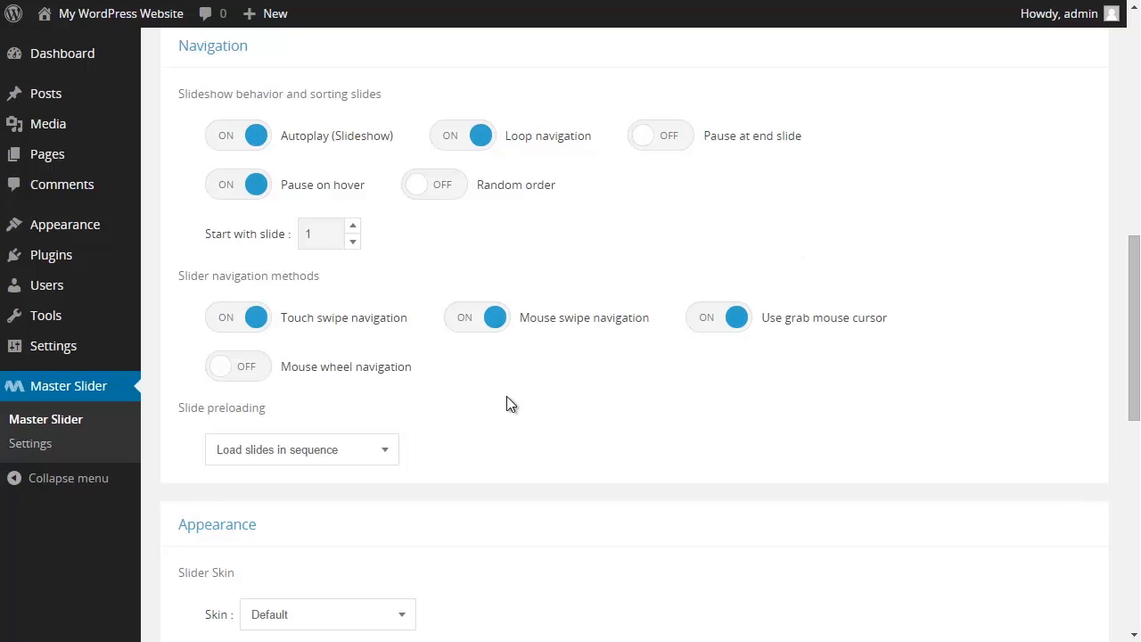
left_click(325, 568)
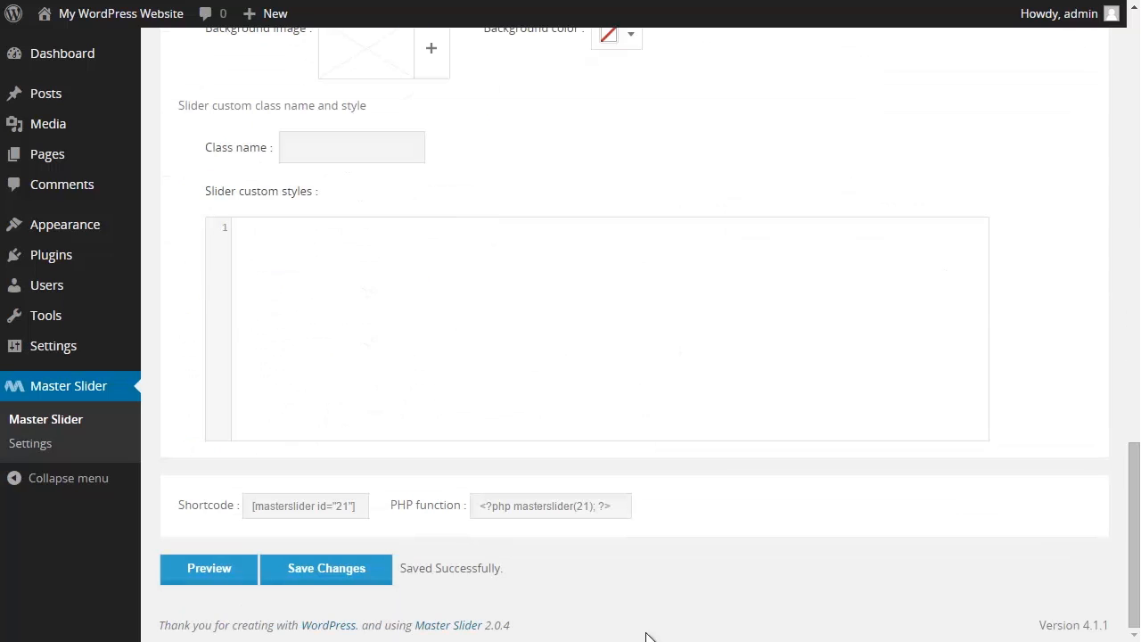